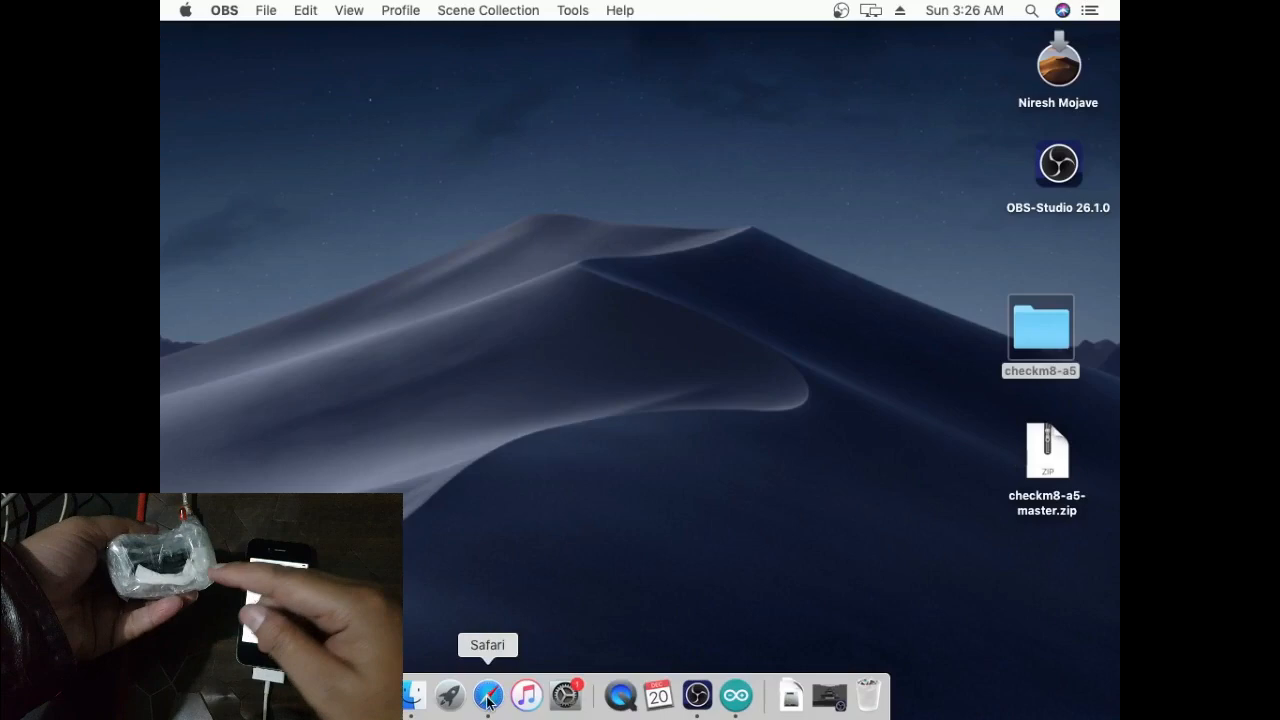
# - Move checkm8-a5-master from Safari downloads to the desktop as checkm8-a5 and trash the duplicate and zip
pyautogui.click(488, 694)
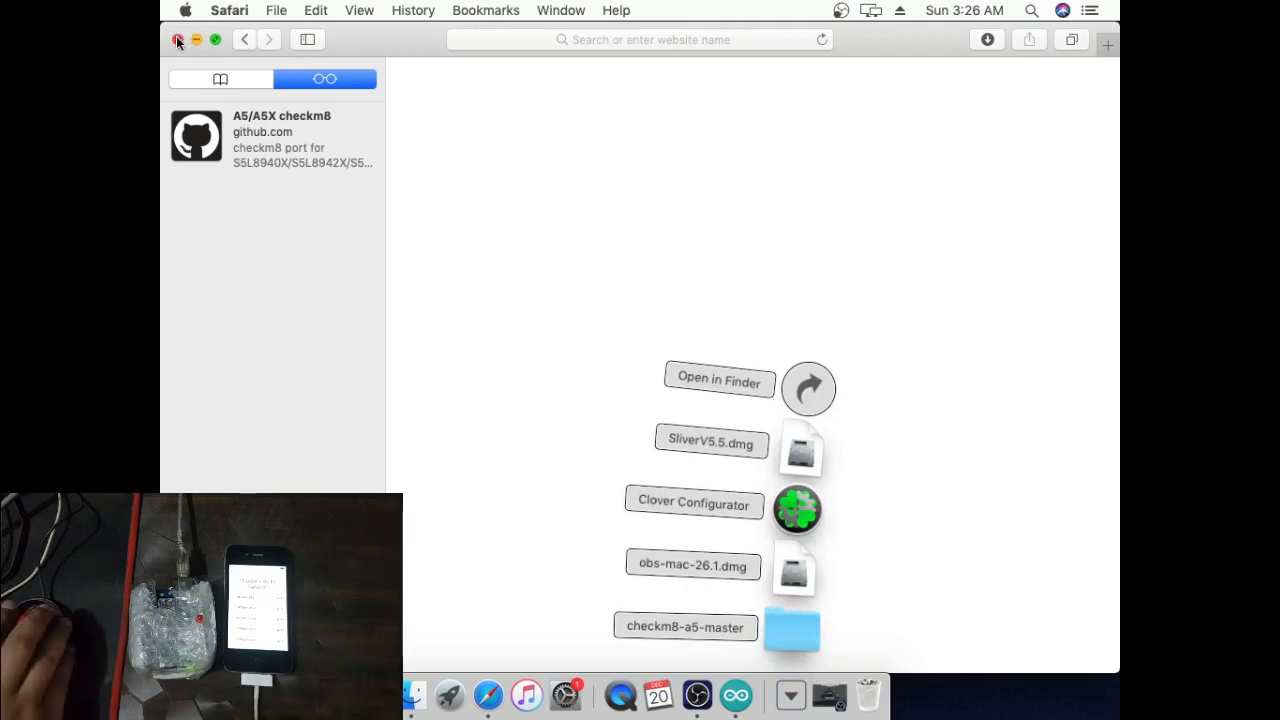
pyautogui.click(178, 40)
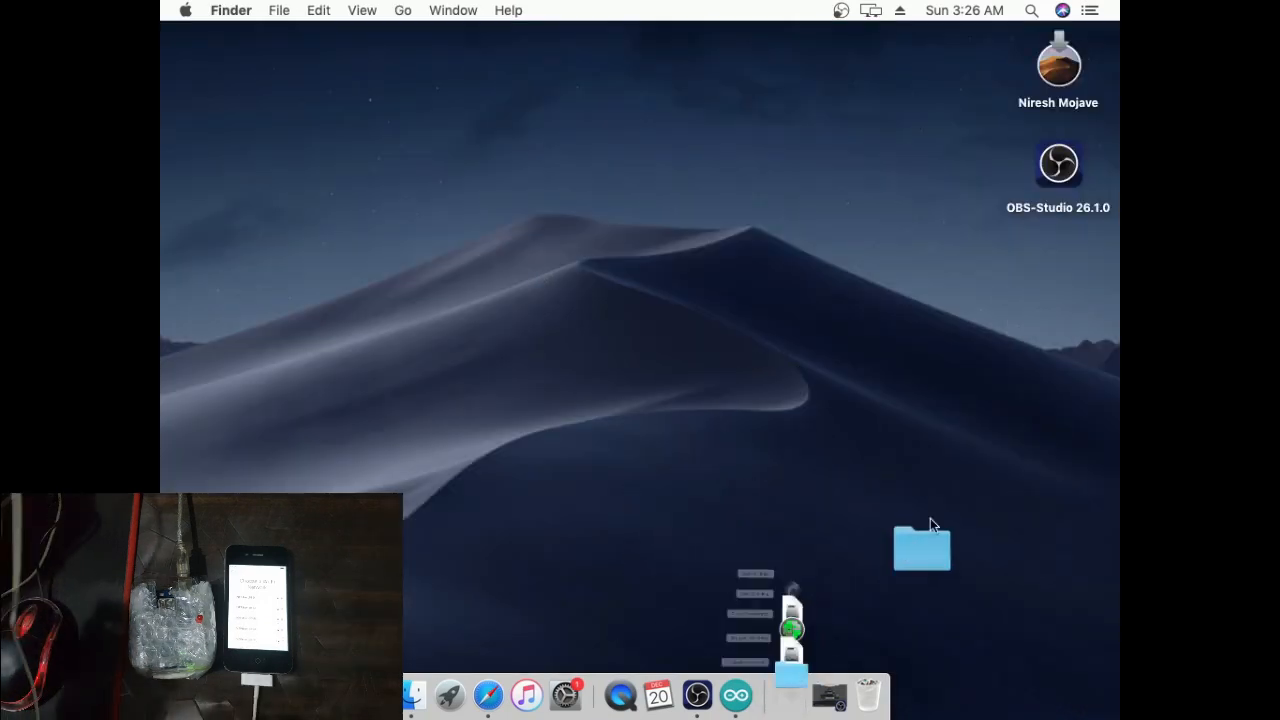
pyautogui.rightClick(990, 464)
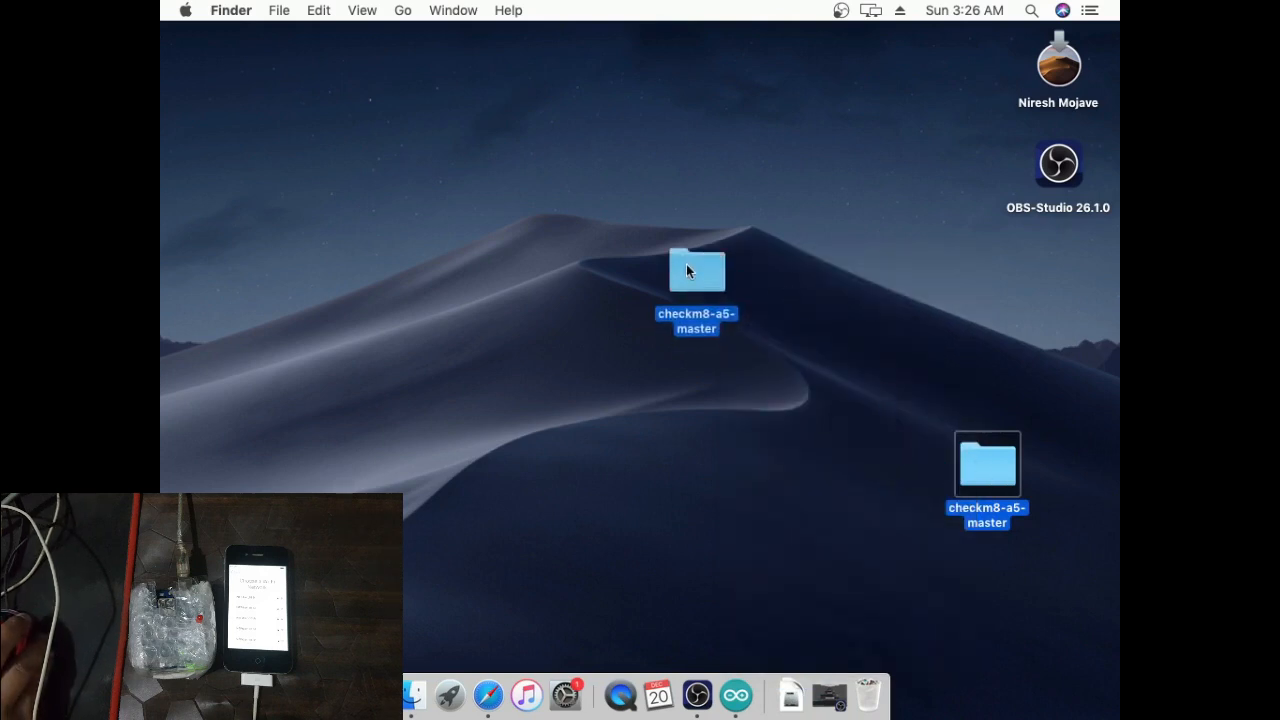
pyautogui.rightClick(696, 270)
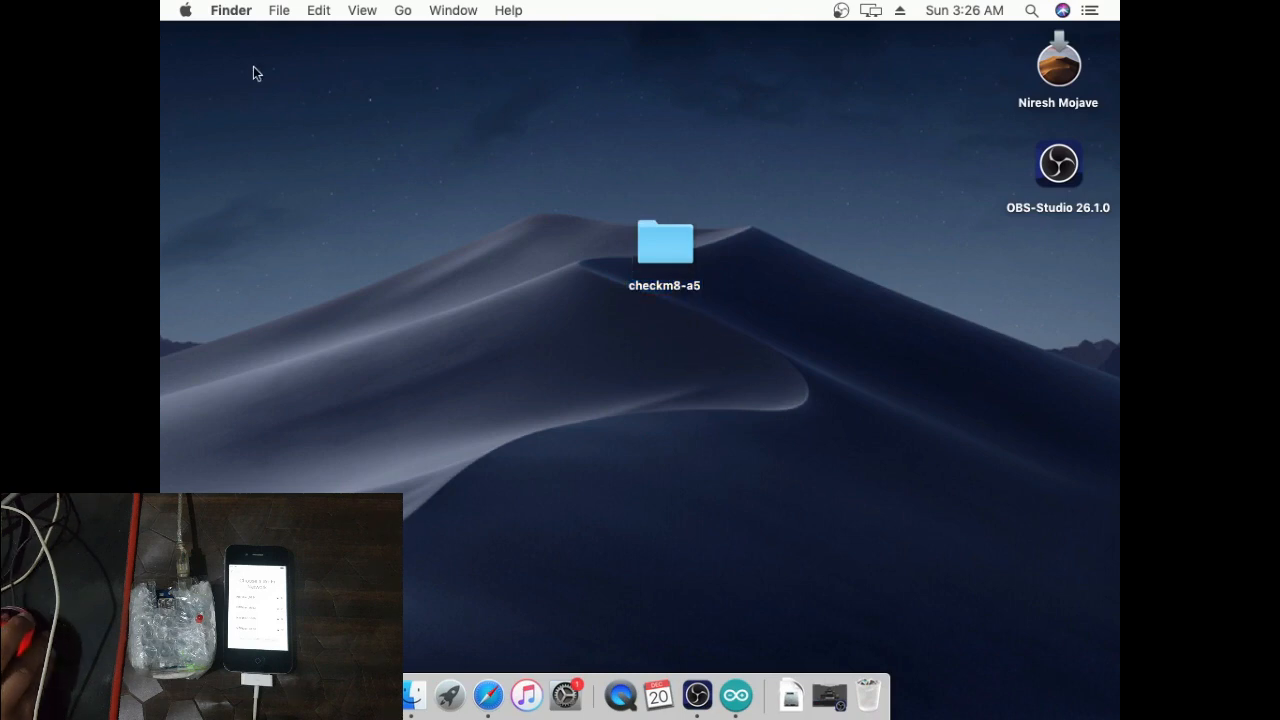
pyautogui.moveTo(528, 694)
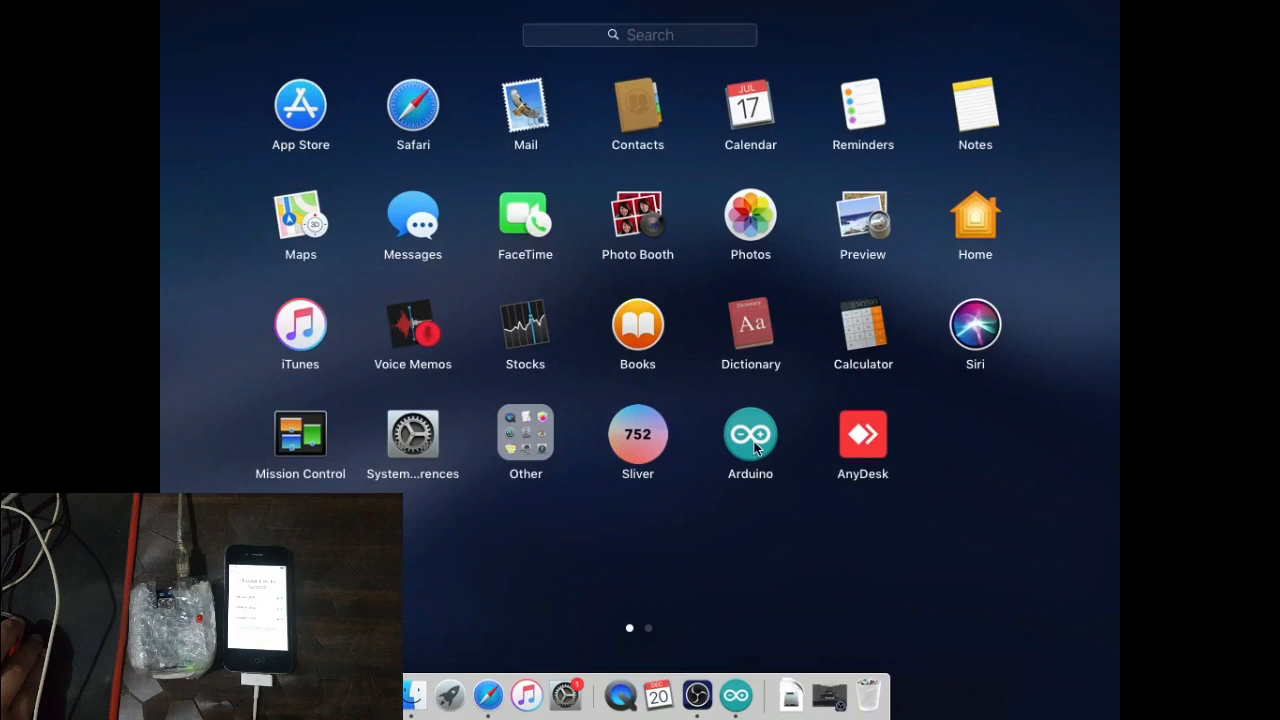
# - Launch Arduino and confirm Arduino Uno board with its /dev/cu.usbmodem port under Tools
pyautogui.click(750, 432)
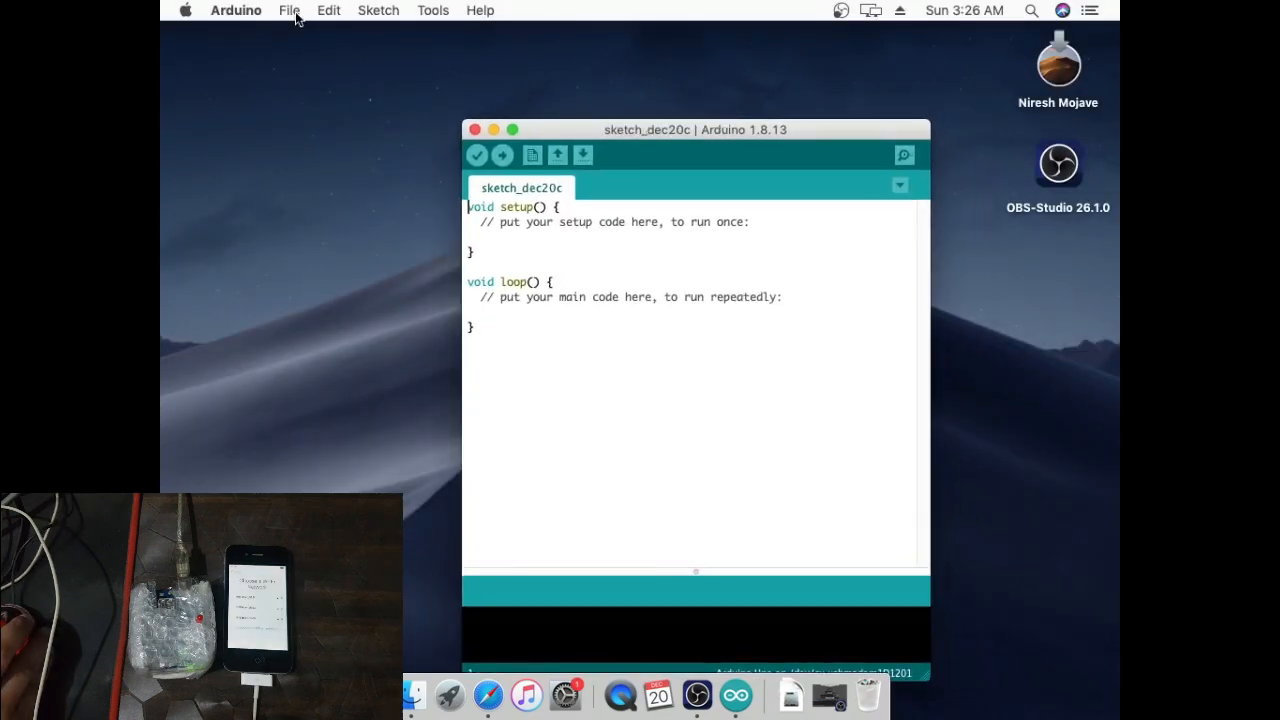
pyautogui.click(432, 10)
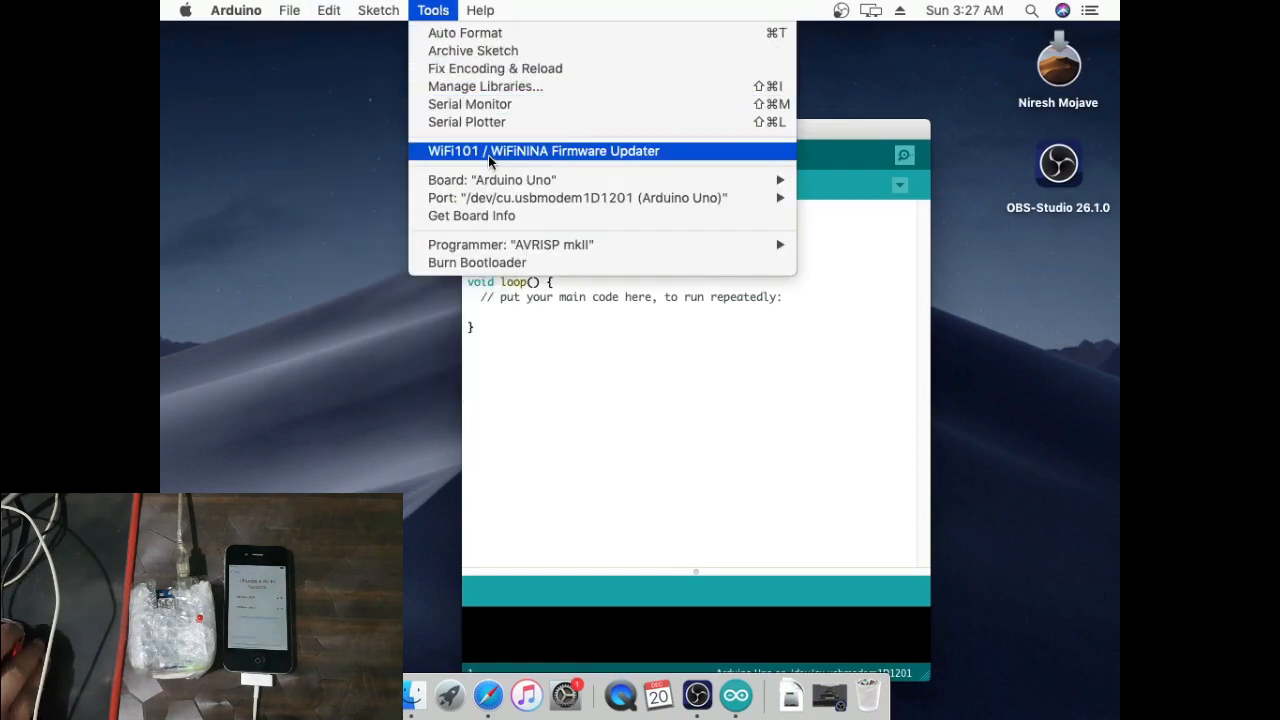
pyautogui.moveTo(578, 198)
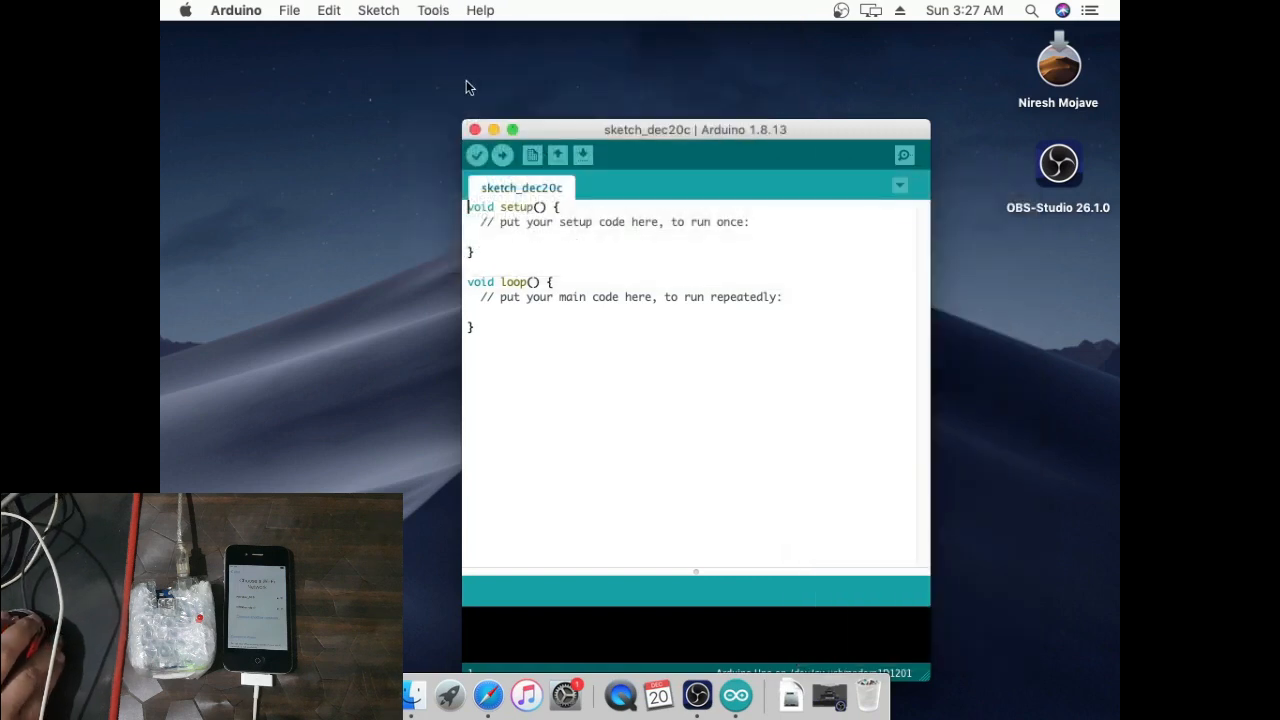
pyautogui.click(432, 10)
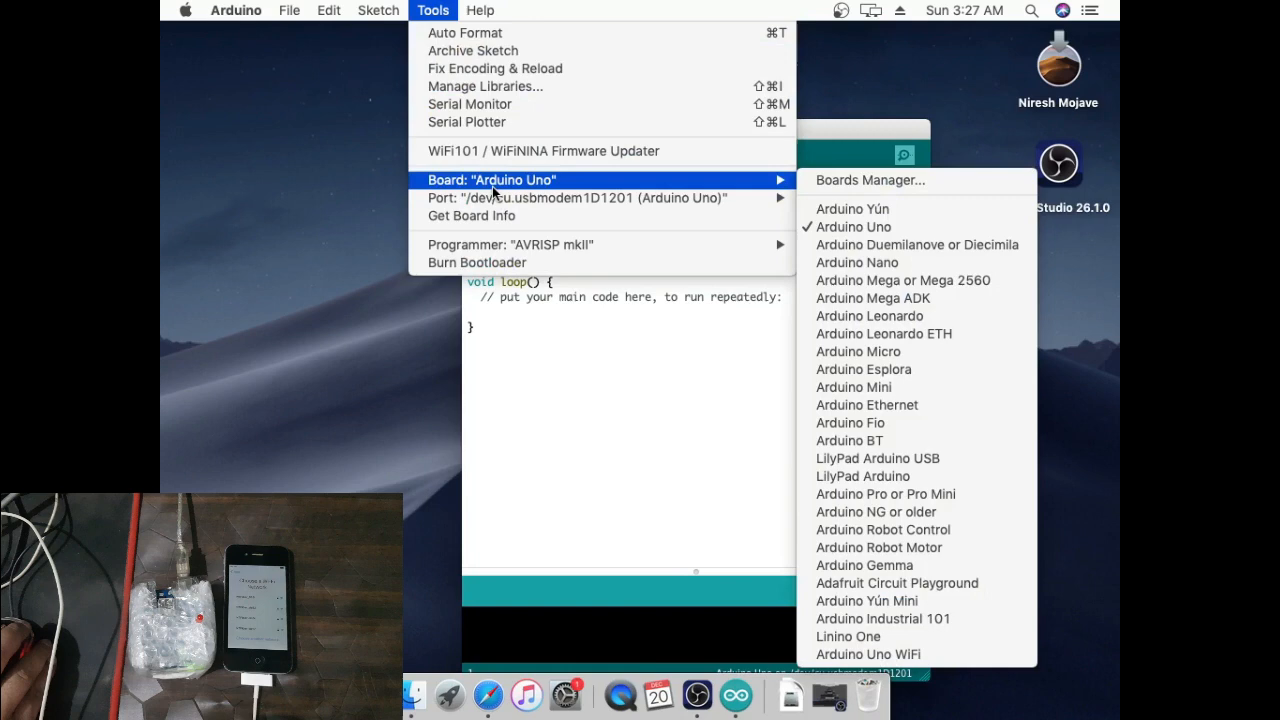
pyautogui.moveTo(576, 198)
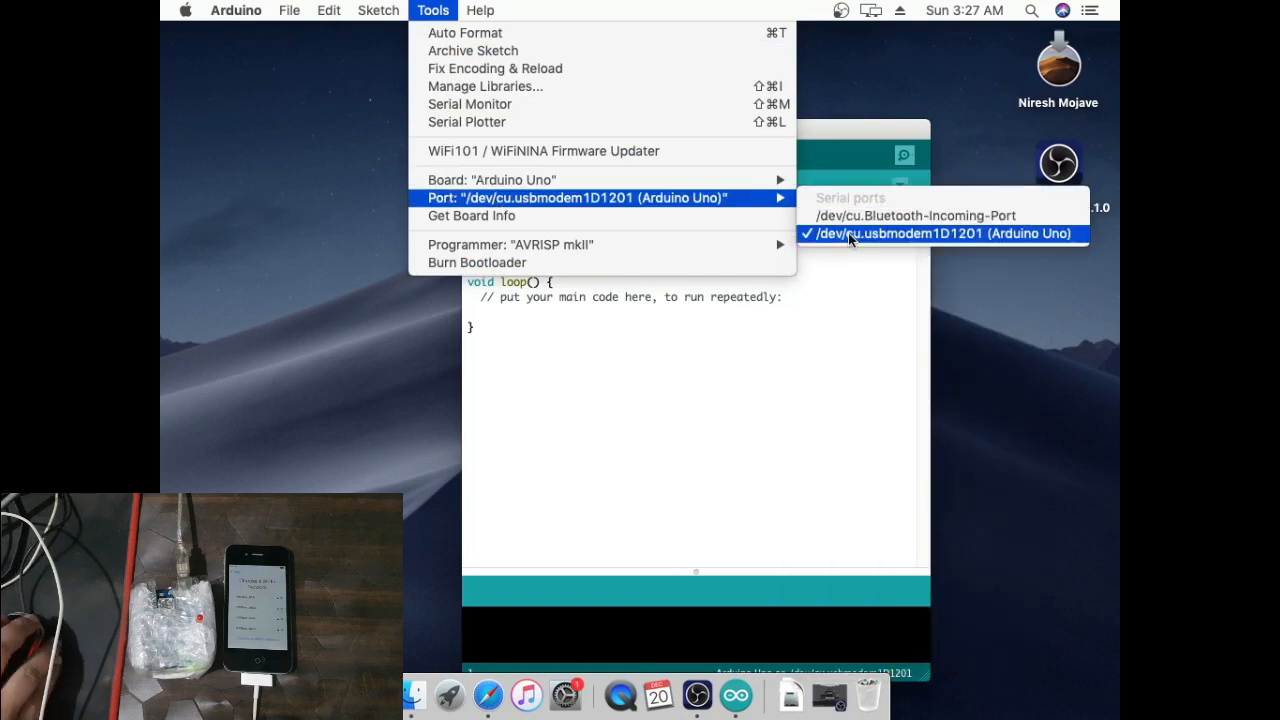
pyautogui.click(938, 232)
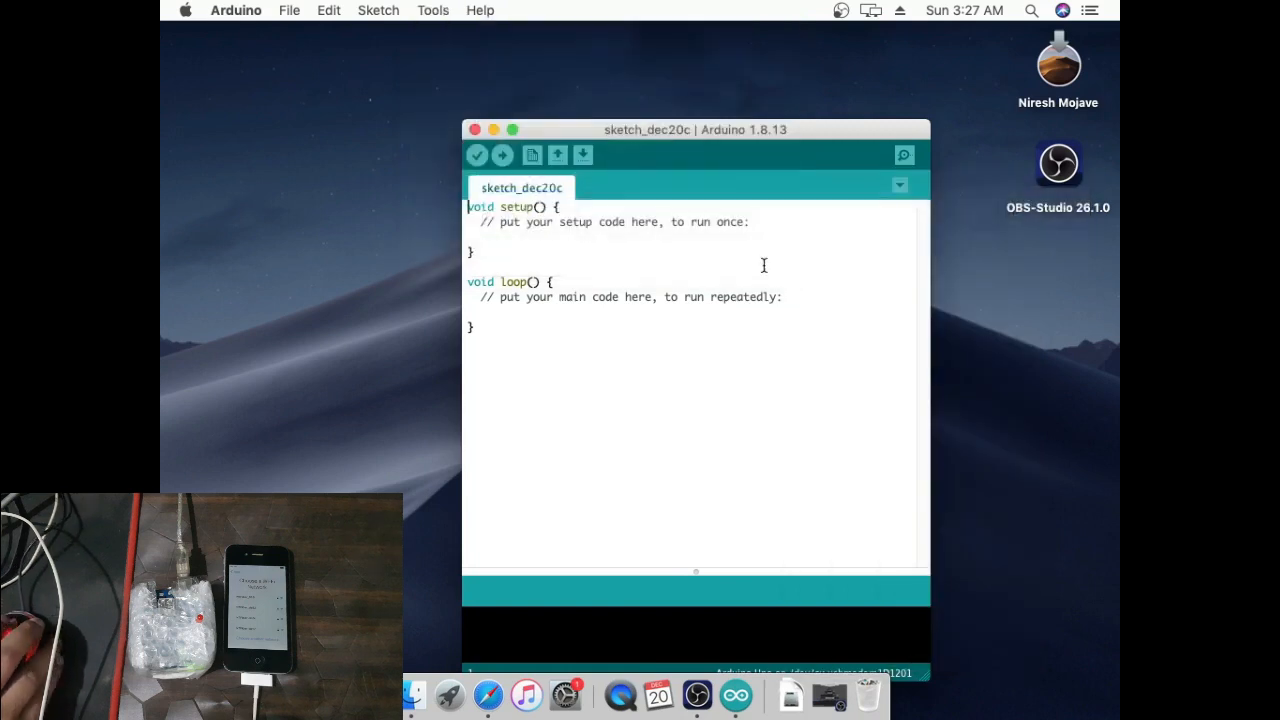
# - Open checkm8-a5.ino from Desktop > checkm8-a5 via File > Open
pyautogui.click(288, 10)
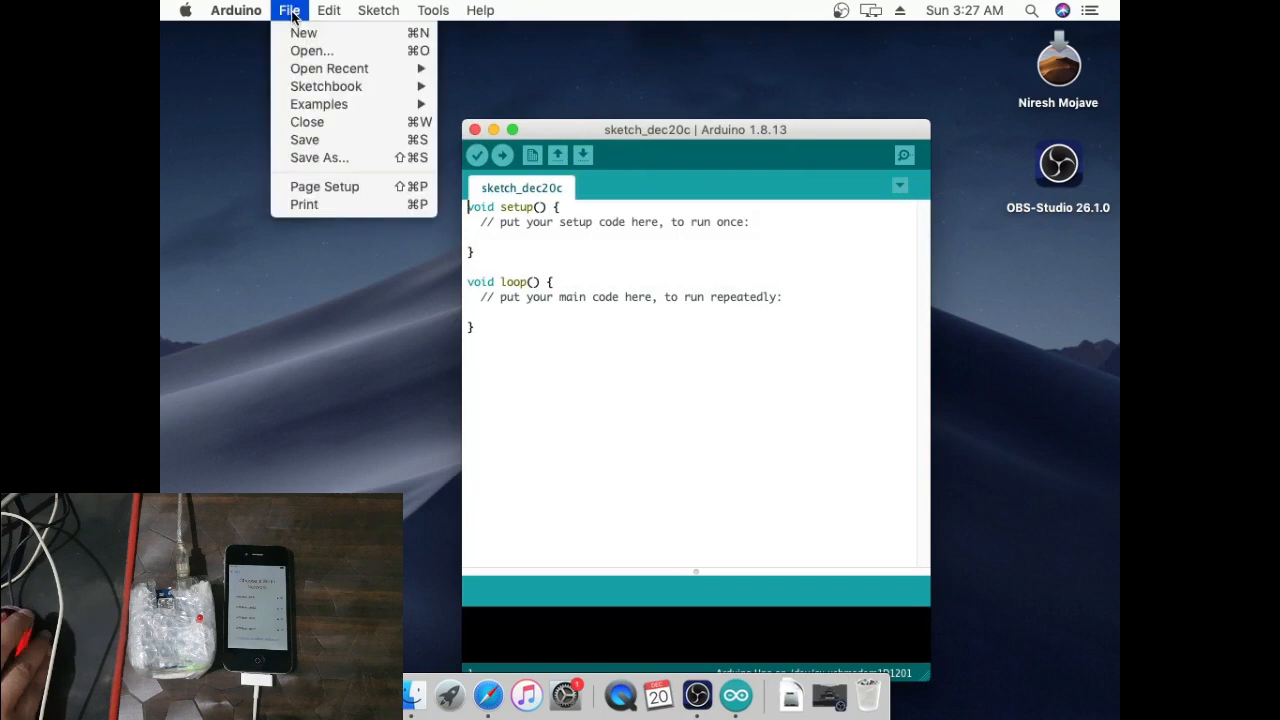
pyautogui.click(532, 188)
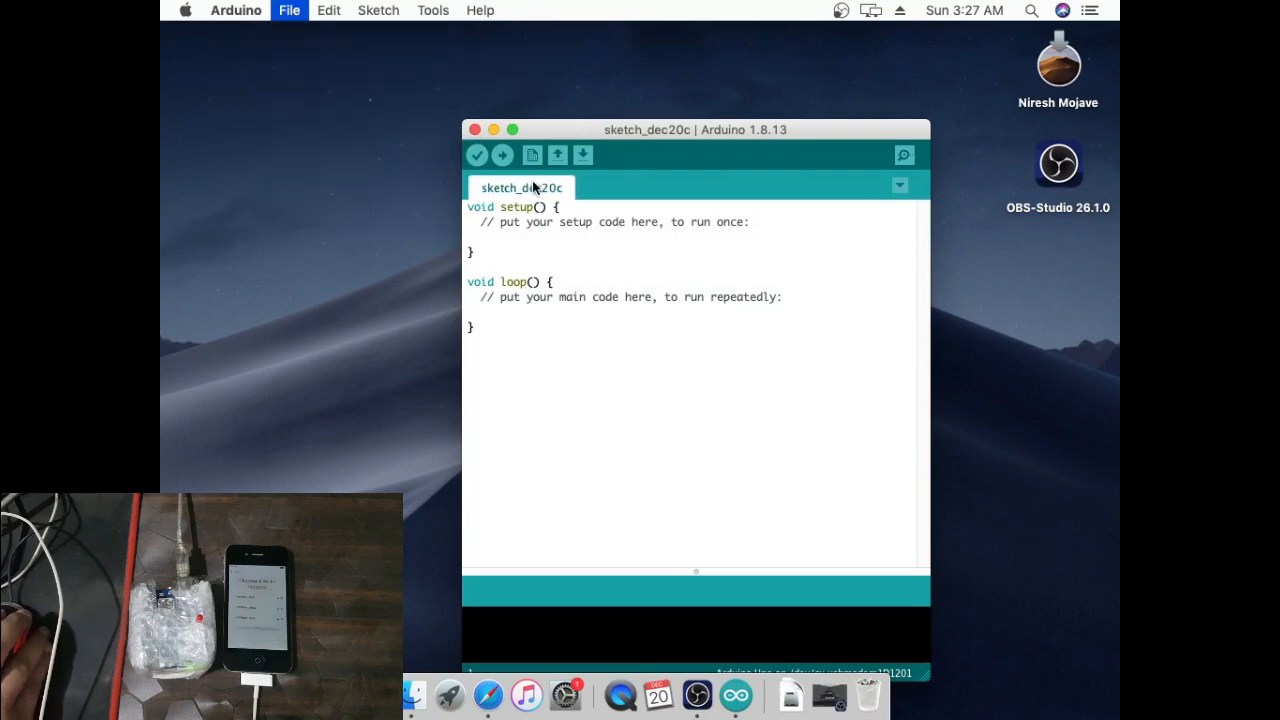
pyautogui.click(288, 10)
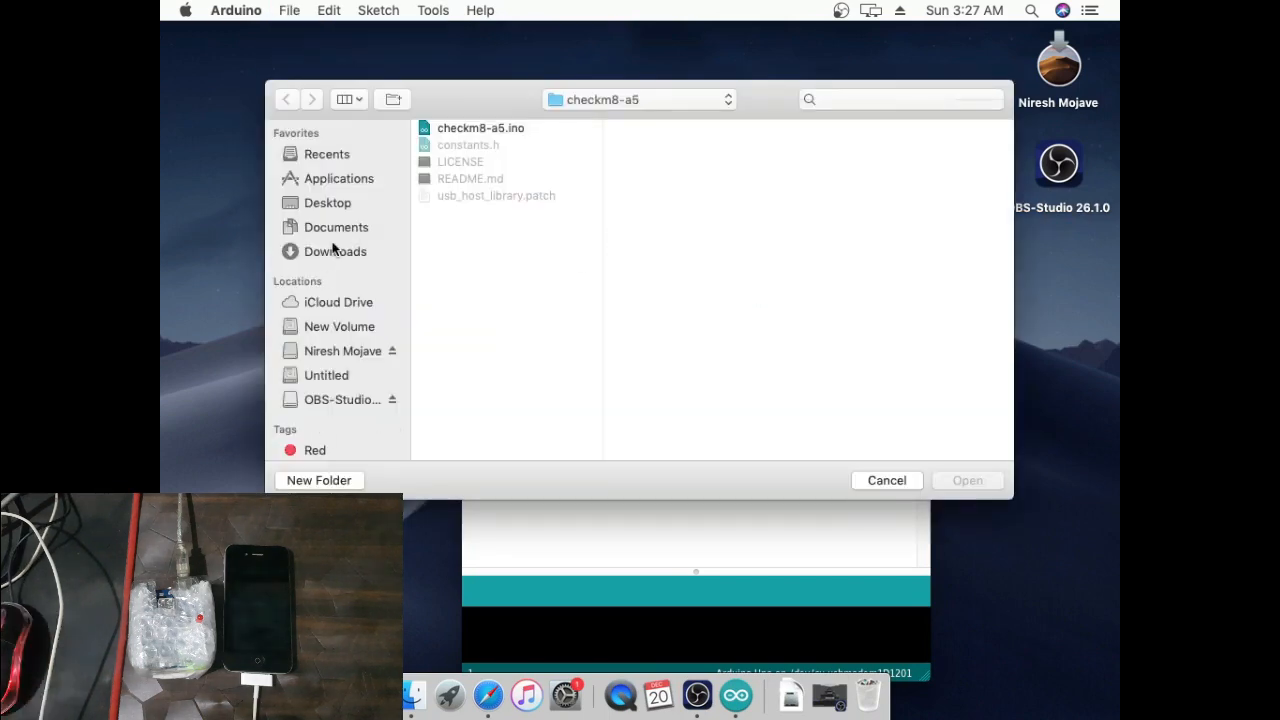
pyautogui.click(328, 202)
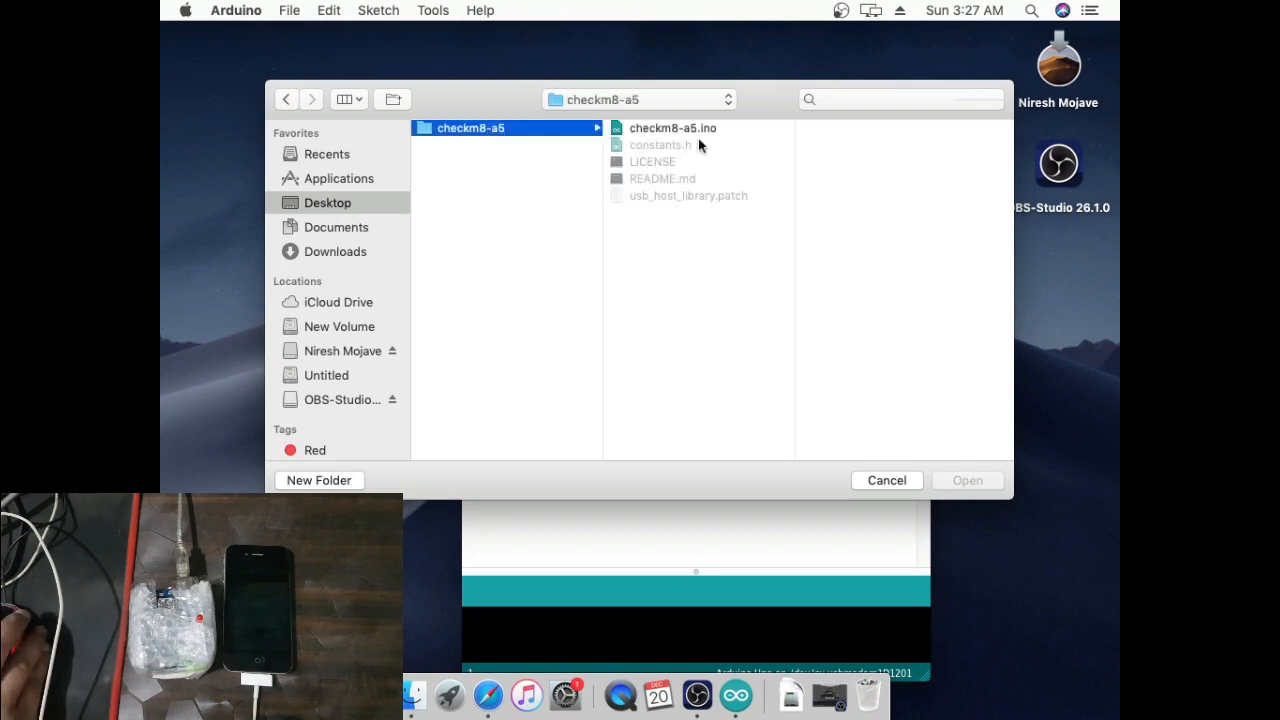
pyautogui.click(666, 128)
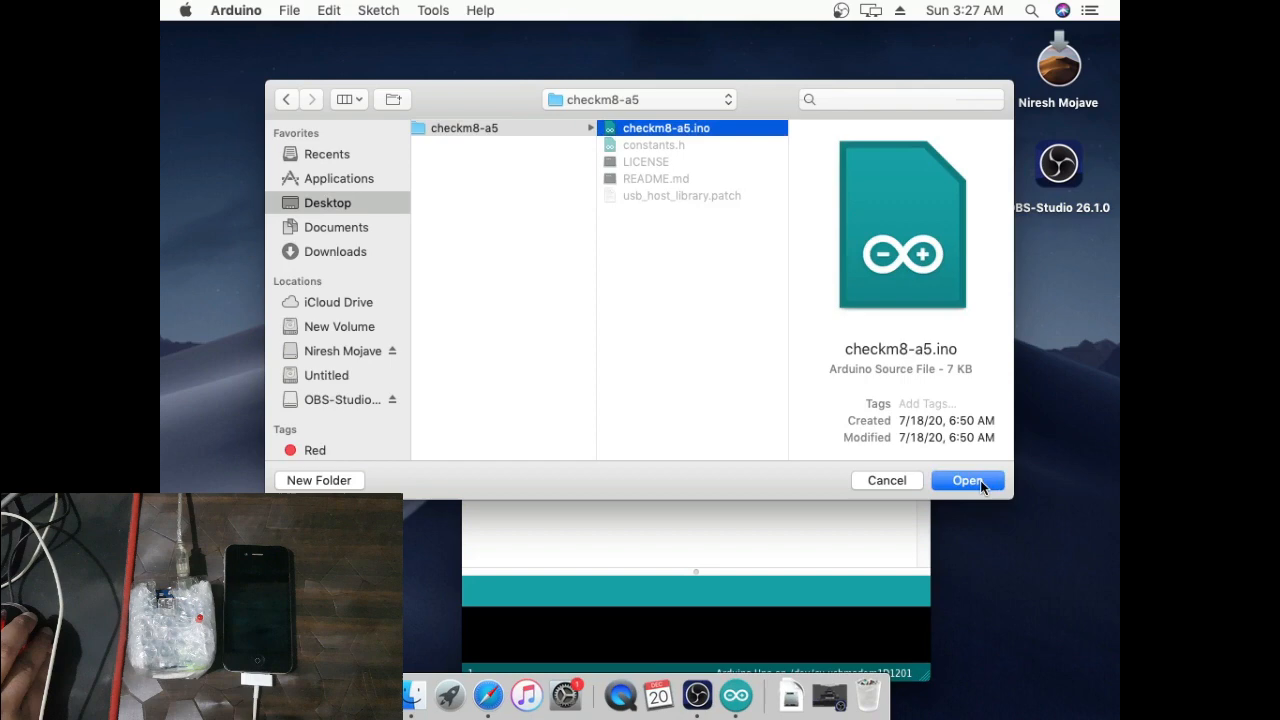
pyautogui.click(968, 480)
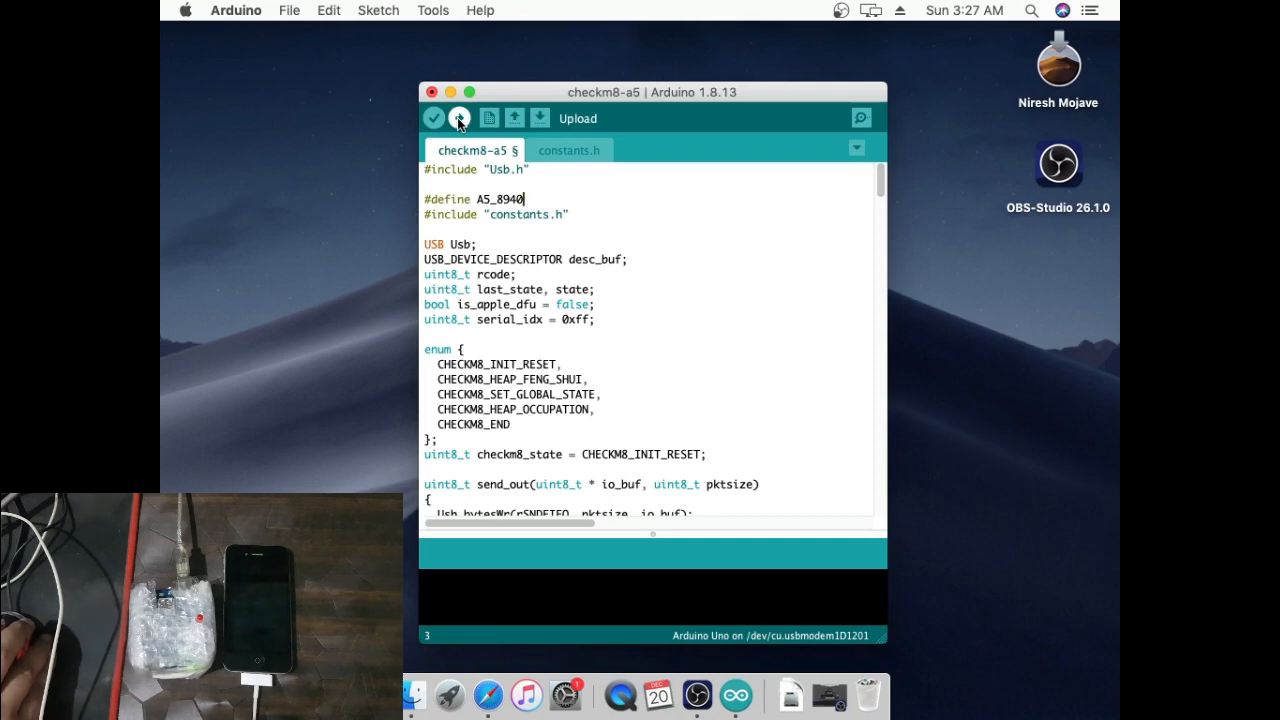
# - Upload the checkm8-a5 sketch to the Uno and close the sketch window
pyautogui.click(460, 118)
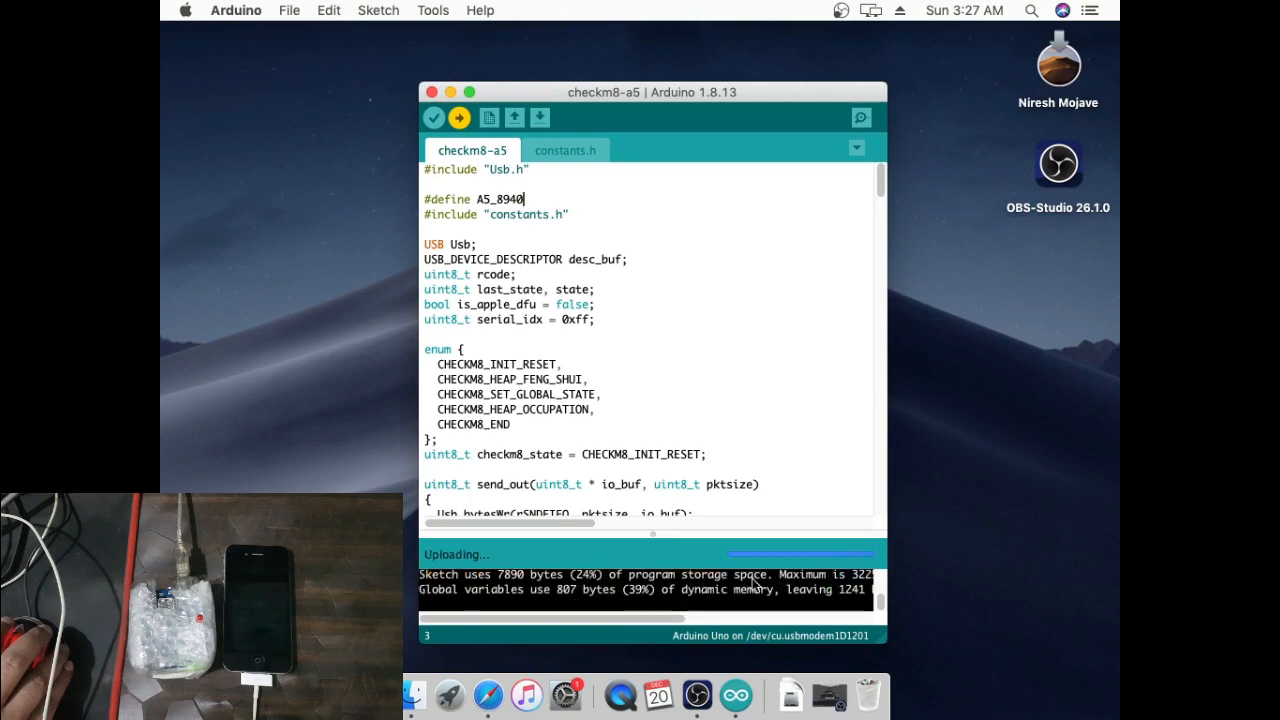
pyautogui.moveTo(610, 596)
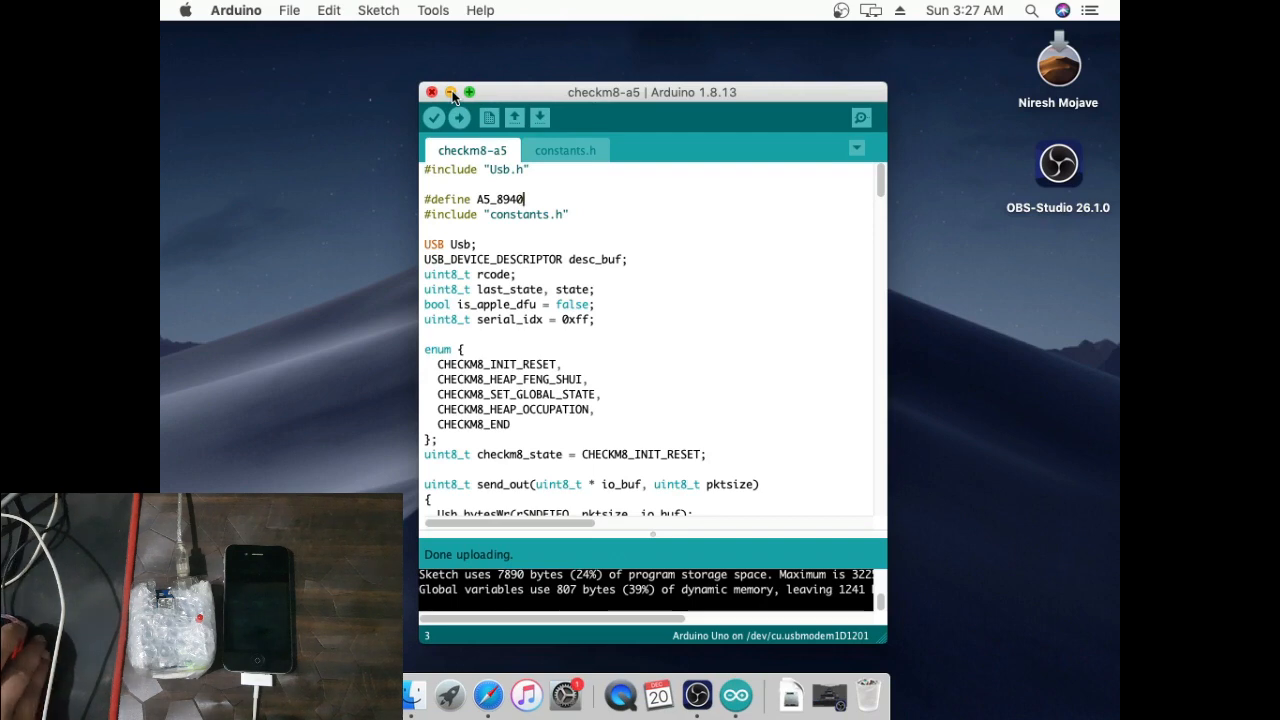
pyautogui.click(450, 92)
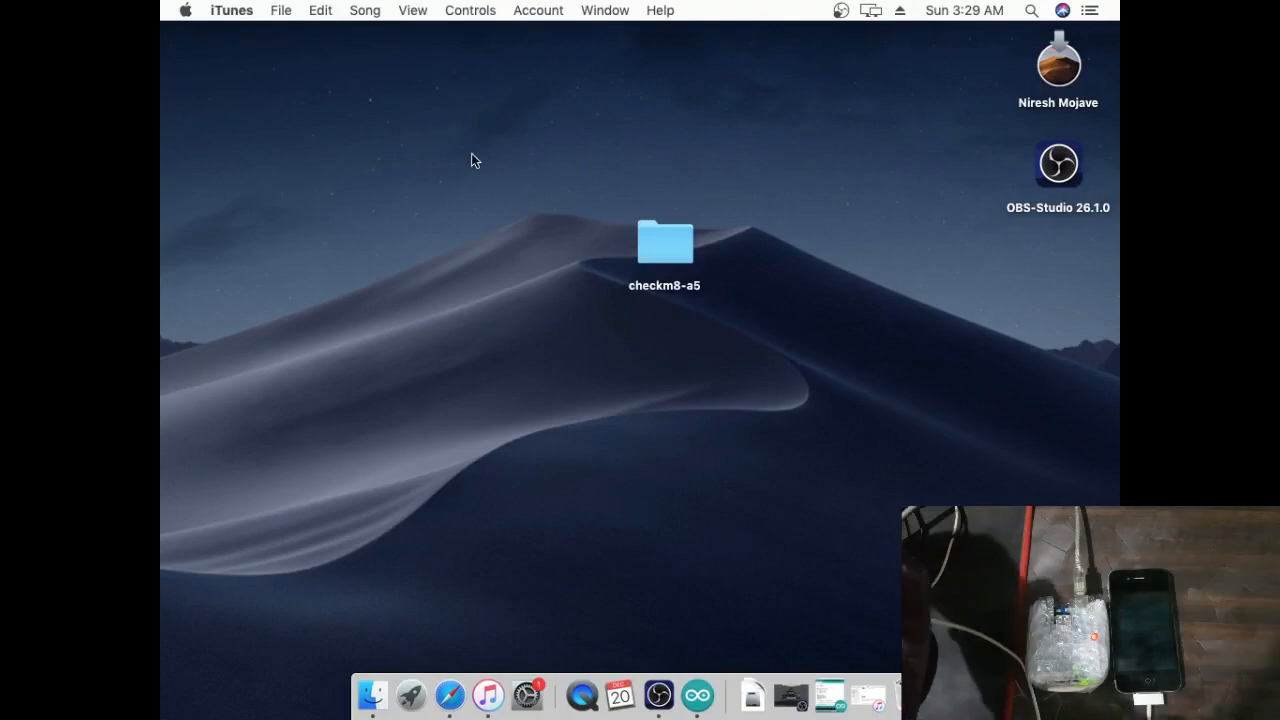
pyautogui.moveTo(670, 384)
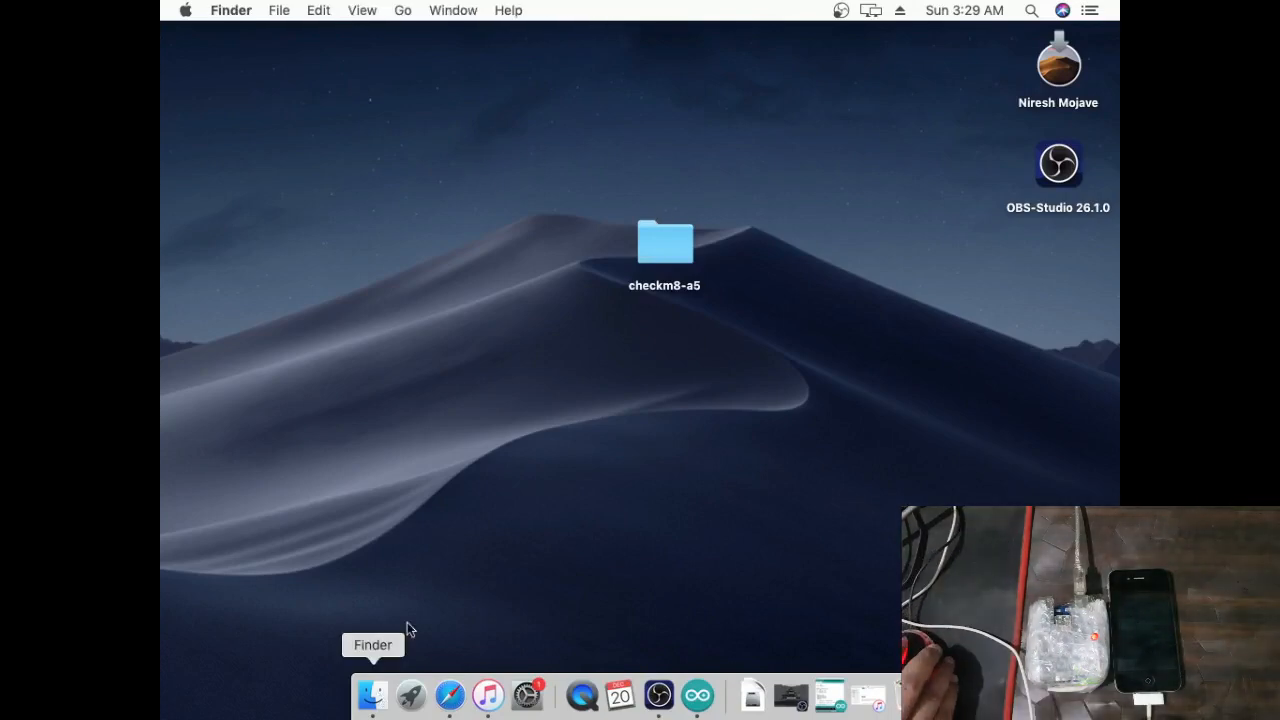
# - Show Sliver.app's package Contents folder in Finder and move the window toward centre
pyautogui.click(372, 692)
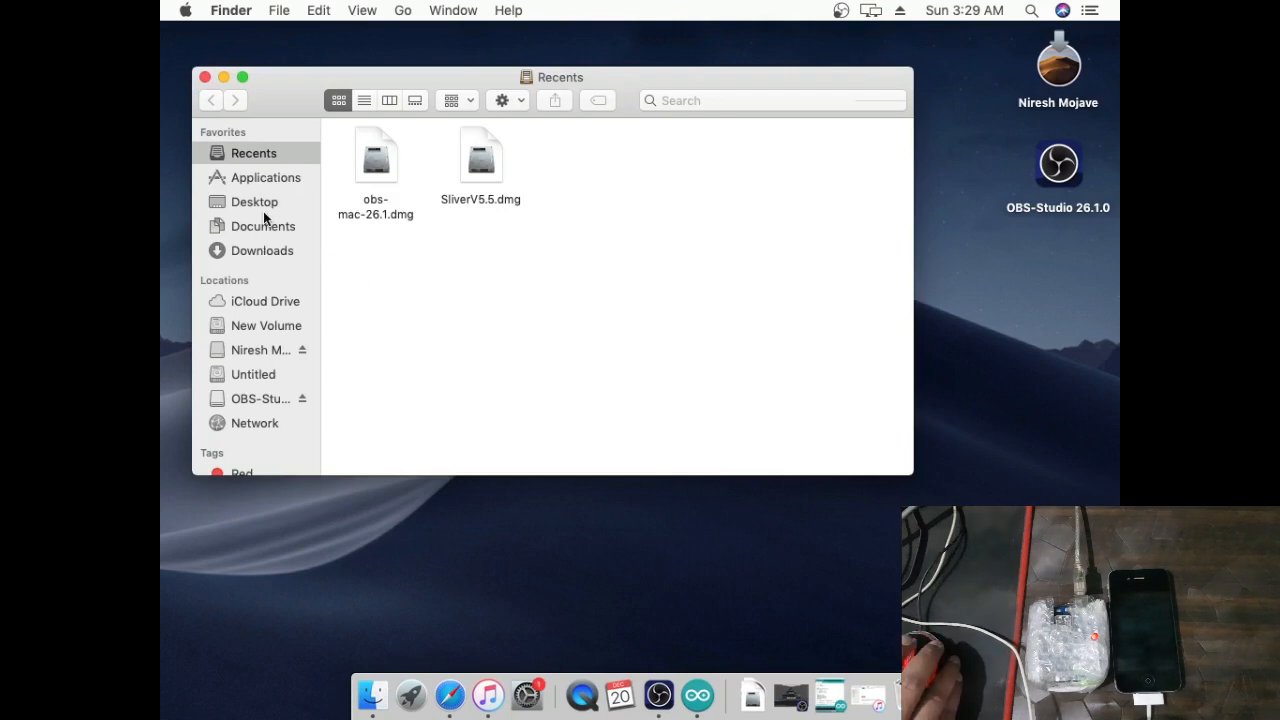
pyautogui.click(266, 176)
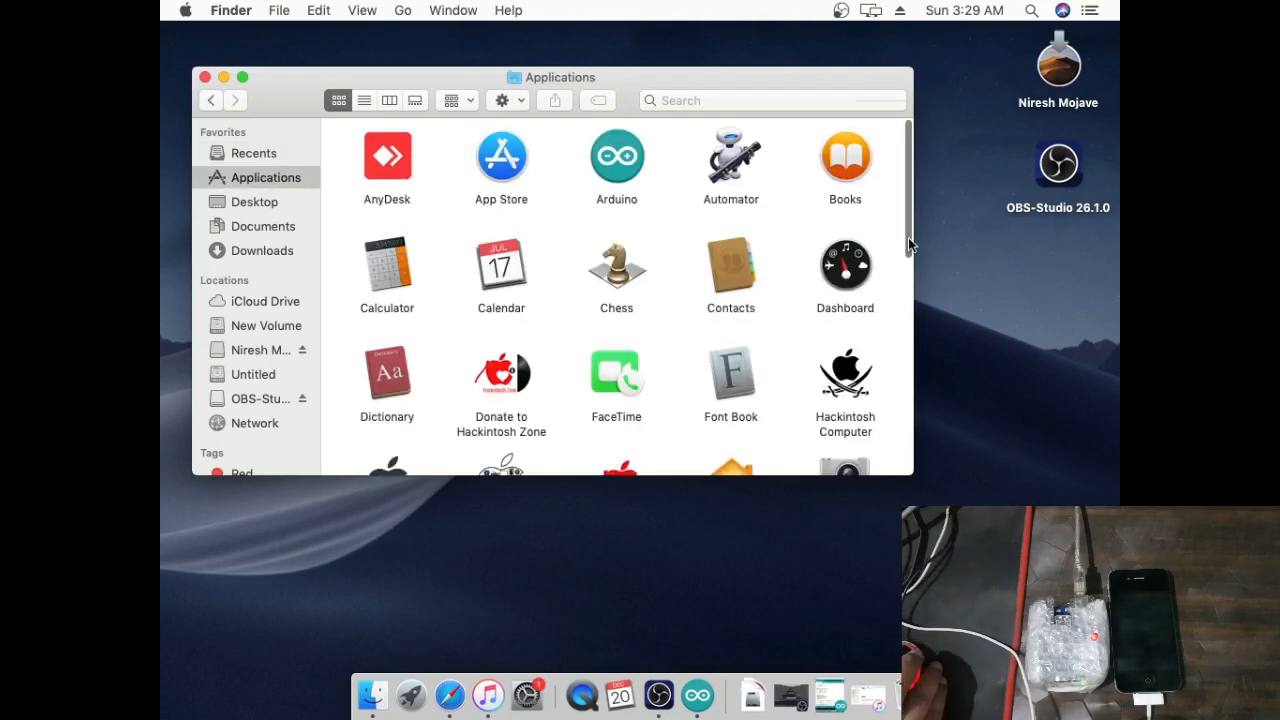
pyautogui.scroll(-3)
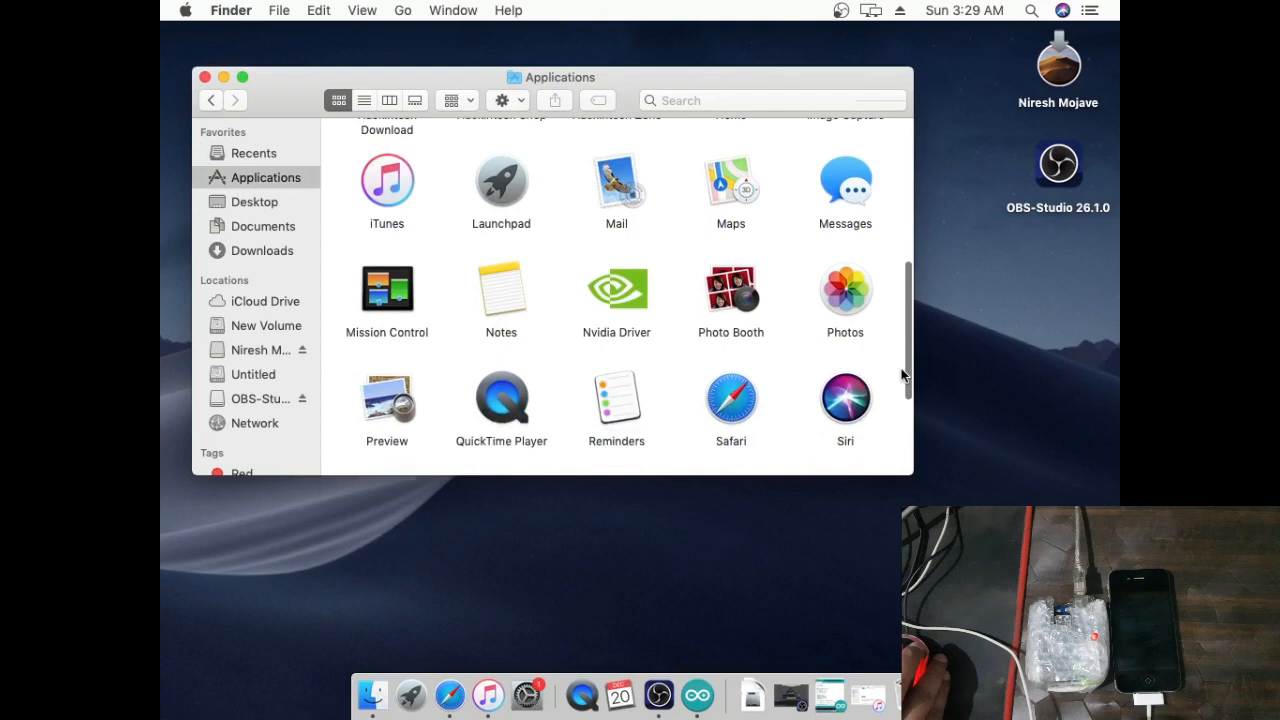
pyautogui.scroll(-3)
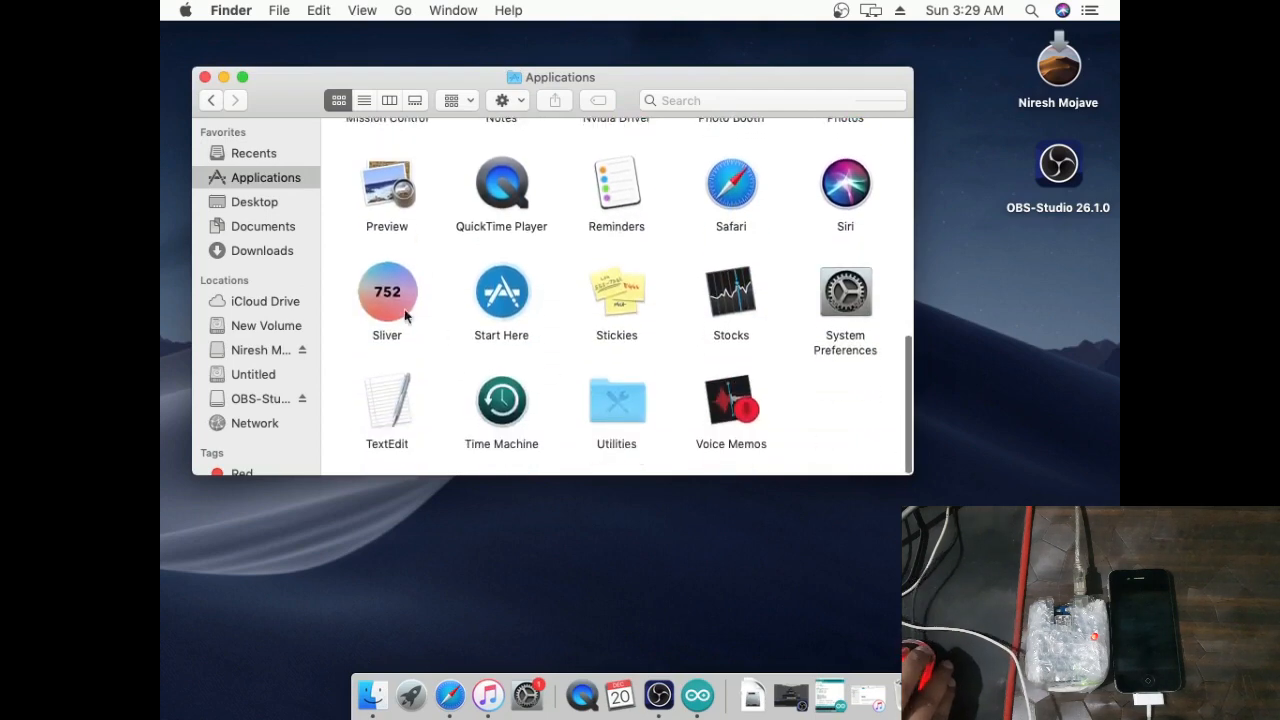
pyautogui.rightClick(388, 292)
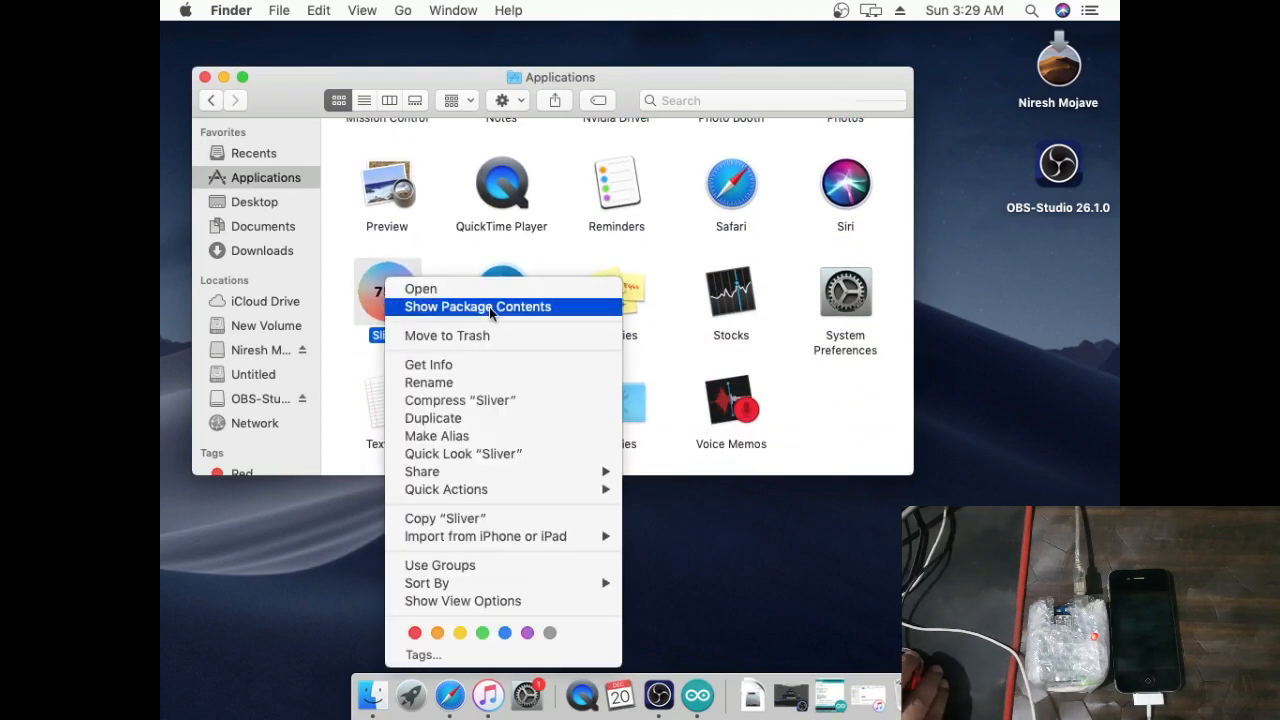
pyautogui.click(476, 308)
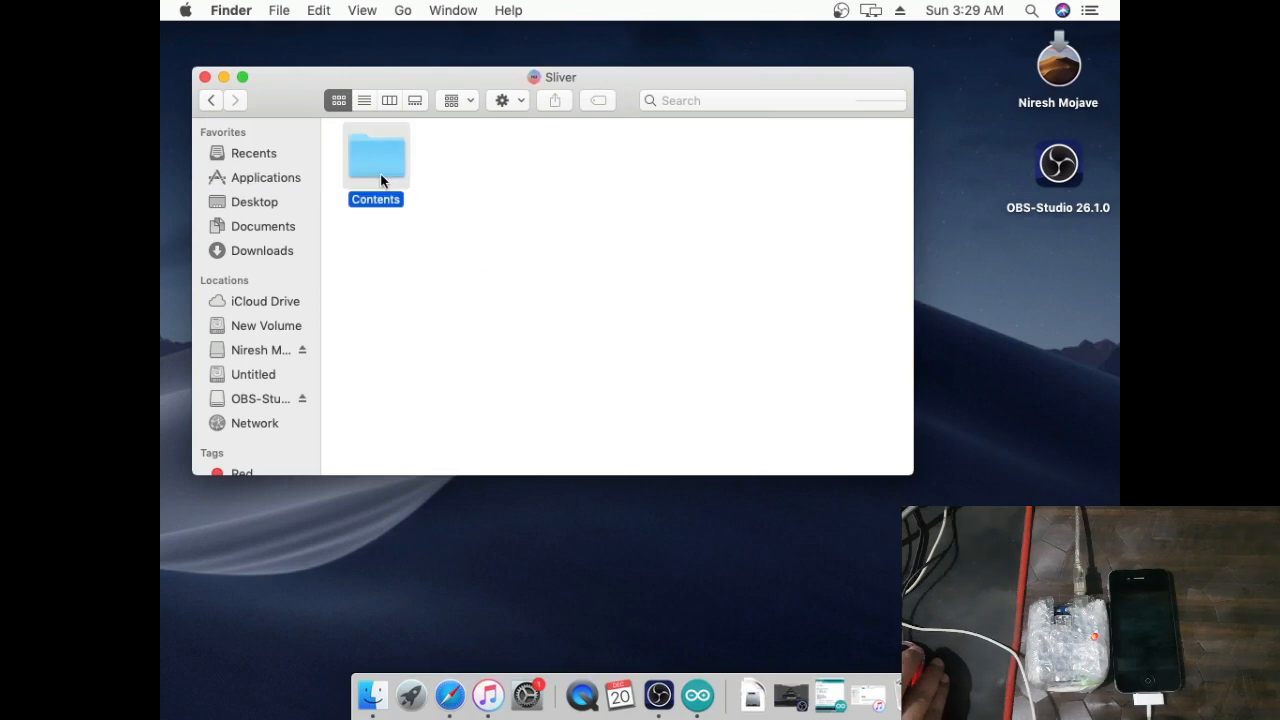
pyautogui.doubleClick(376, 156)
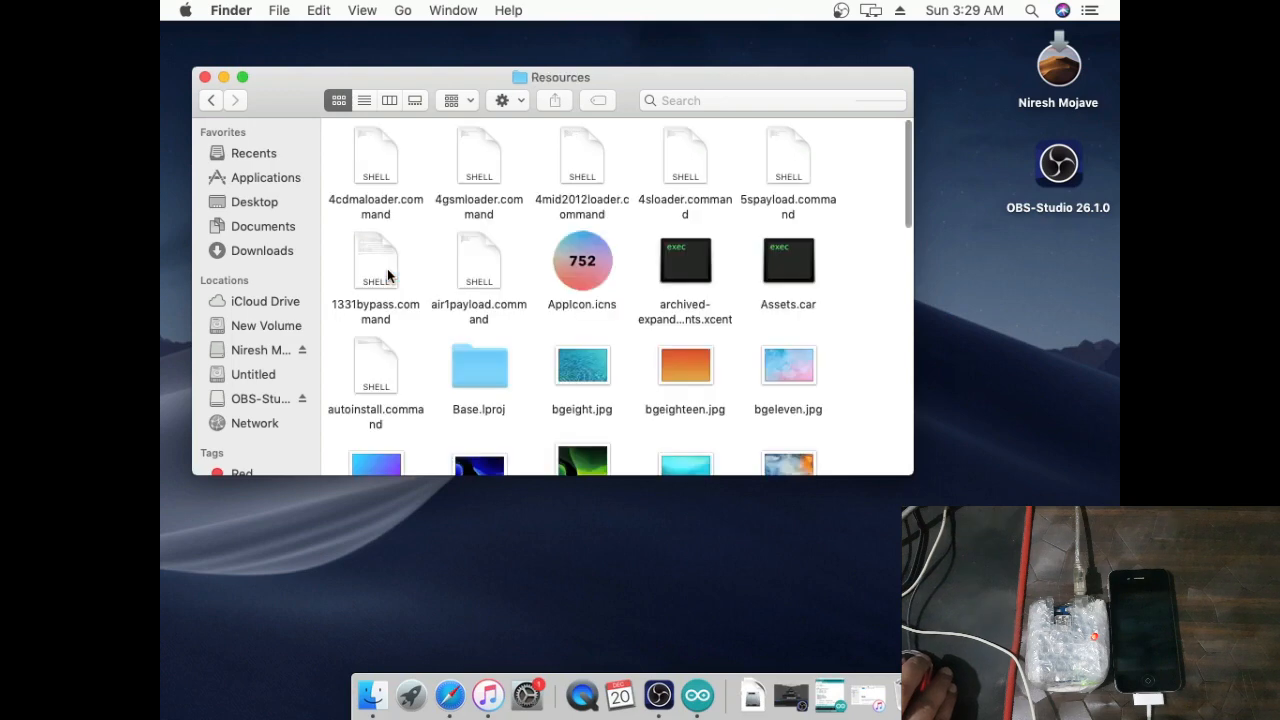
pyautogui.click(212, 100)
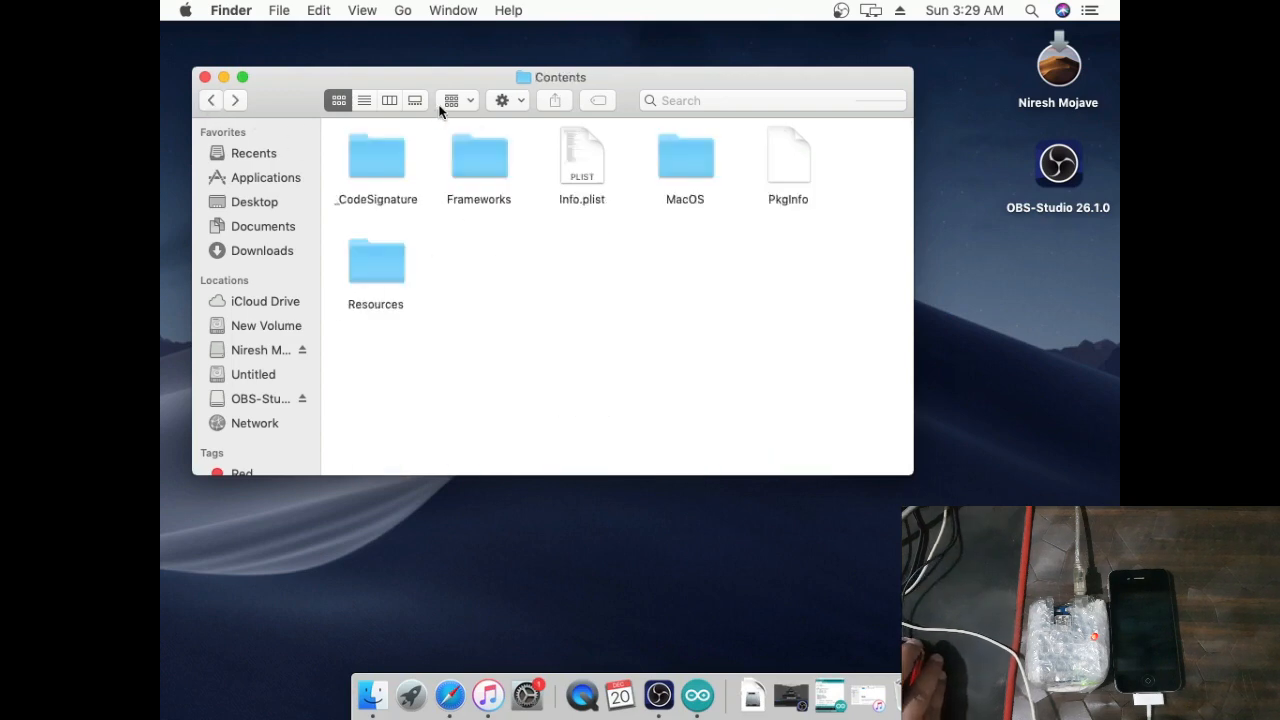
pyautogui.moveTo(560, 76); pyautogui.dragTo(684, 94)
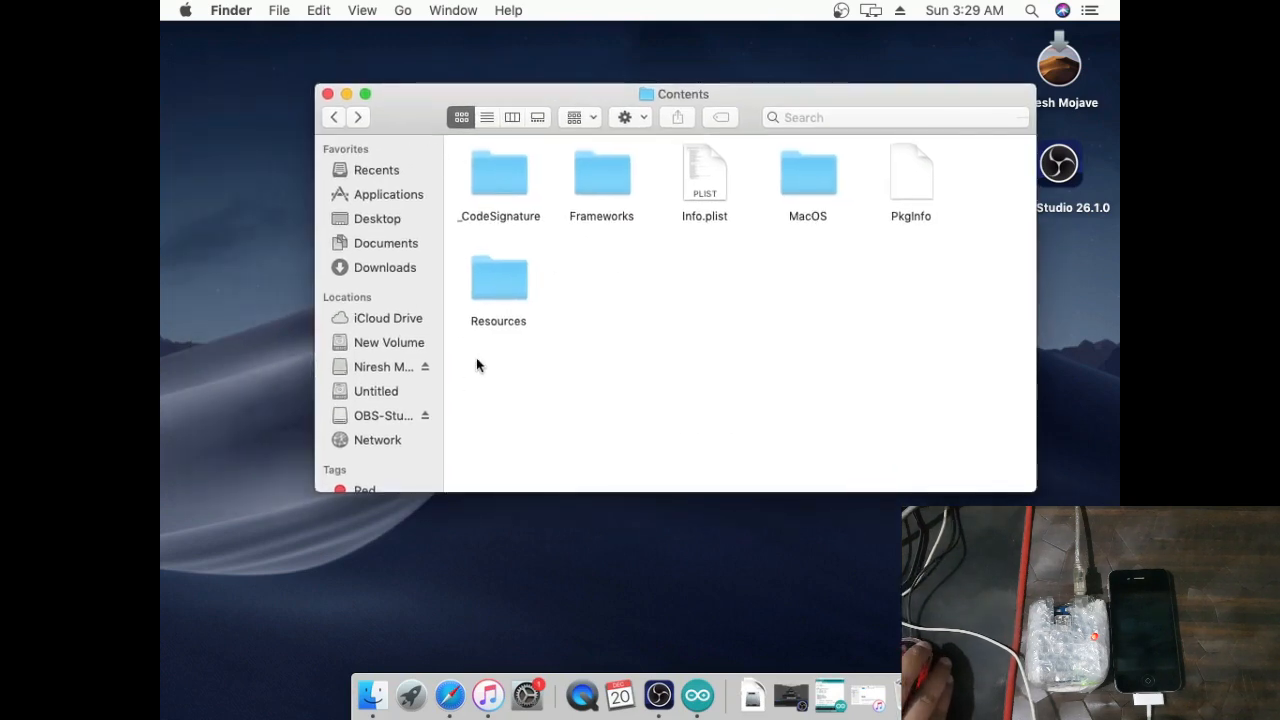
pyautogui.moveTo(448, 692)
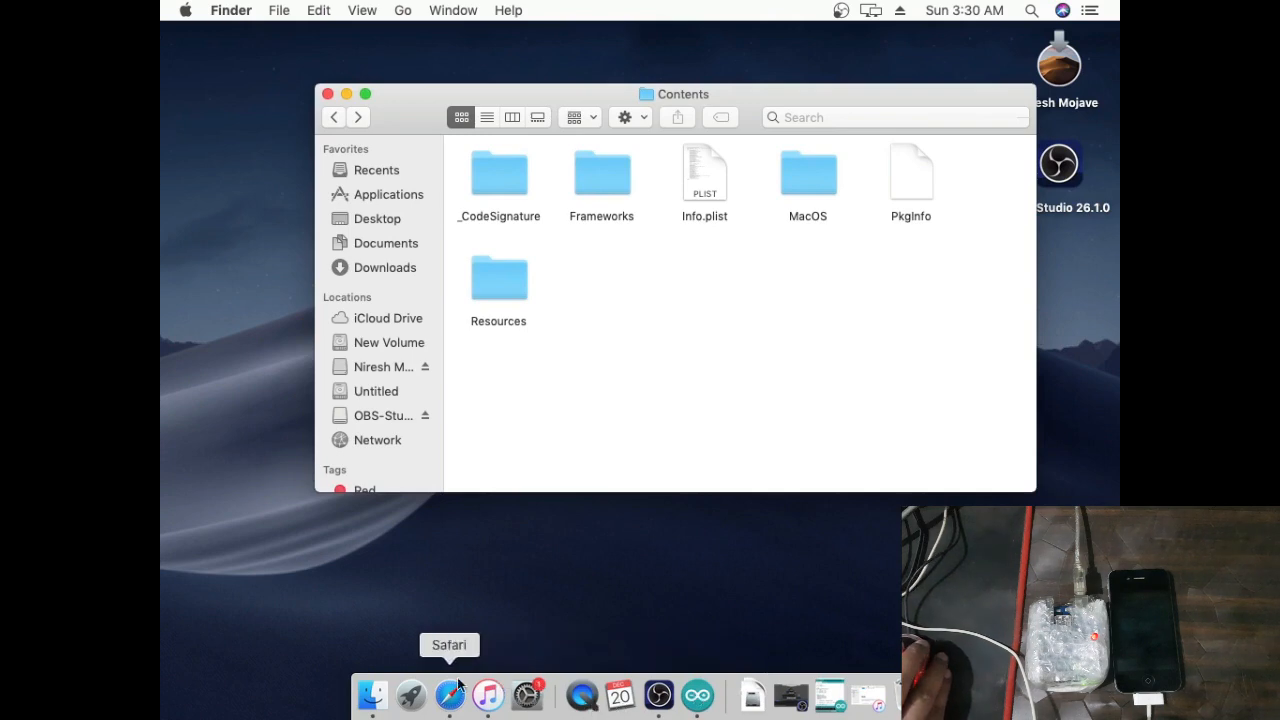
# - Search Launchpad for Terminal to launch it
pyautogui.click(410, 692)
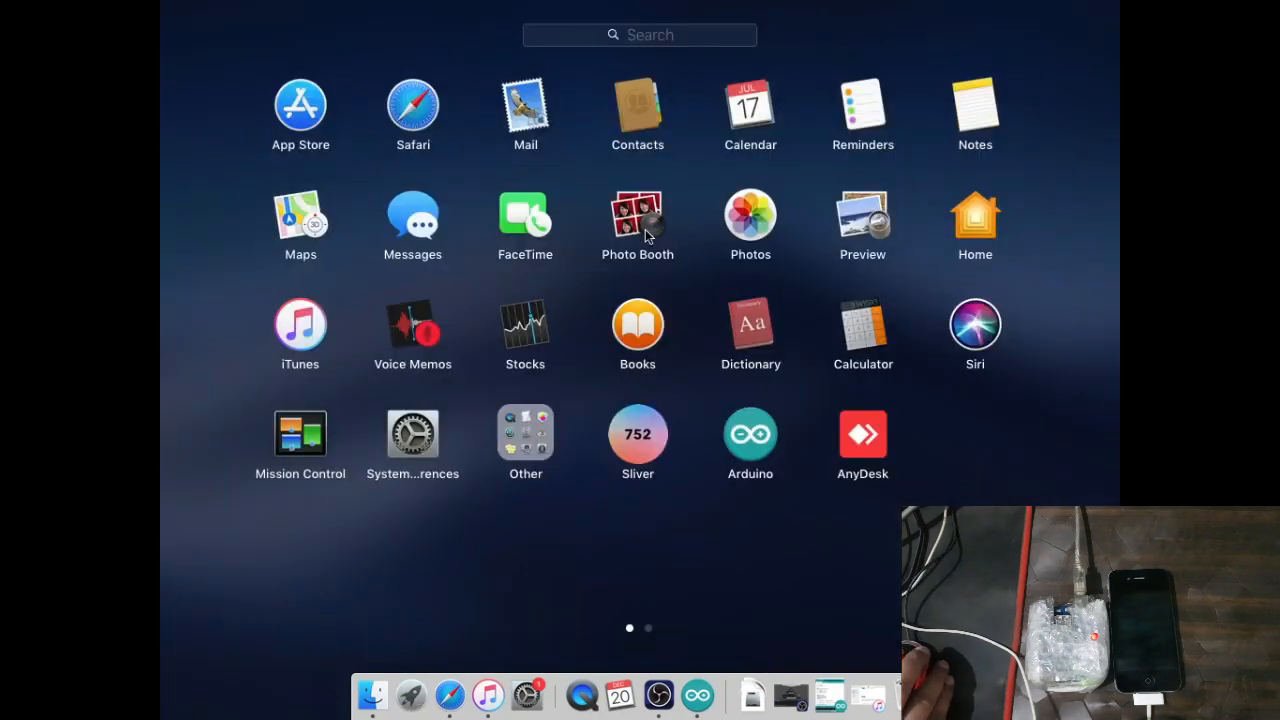
pyautogui.write('t')
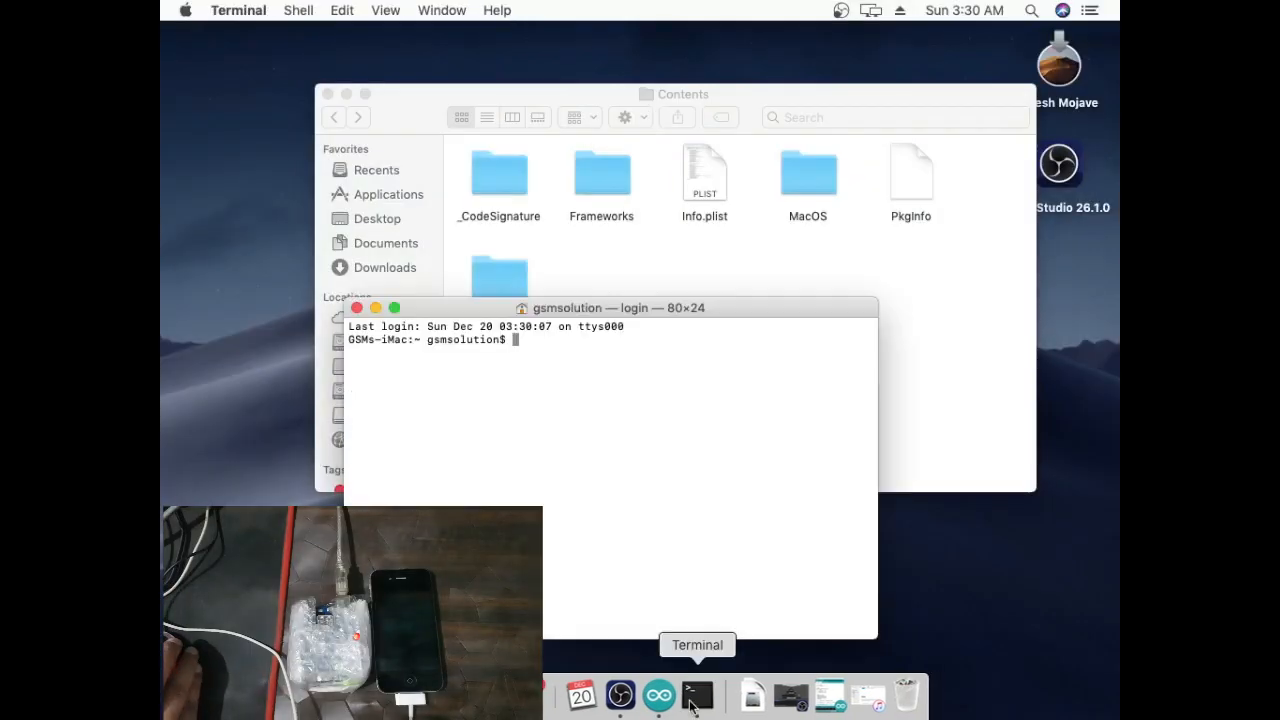
# - Run sudo chmod -R on Sliver's Resources folder with the admin password, then close Terminal
pyautogui.moveTo(610, 308); pyautogui.dragTo(760, 296)
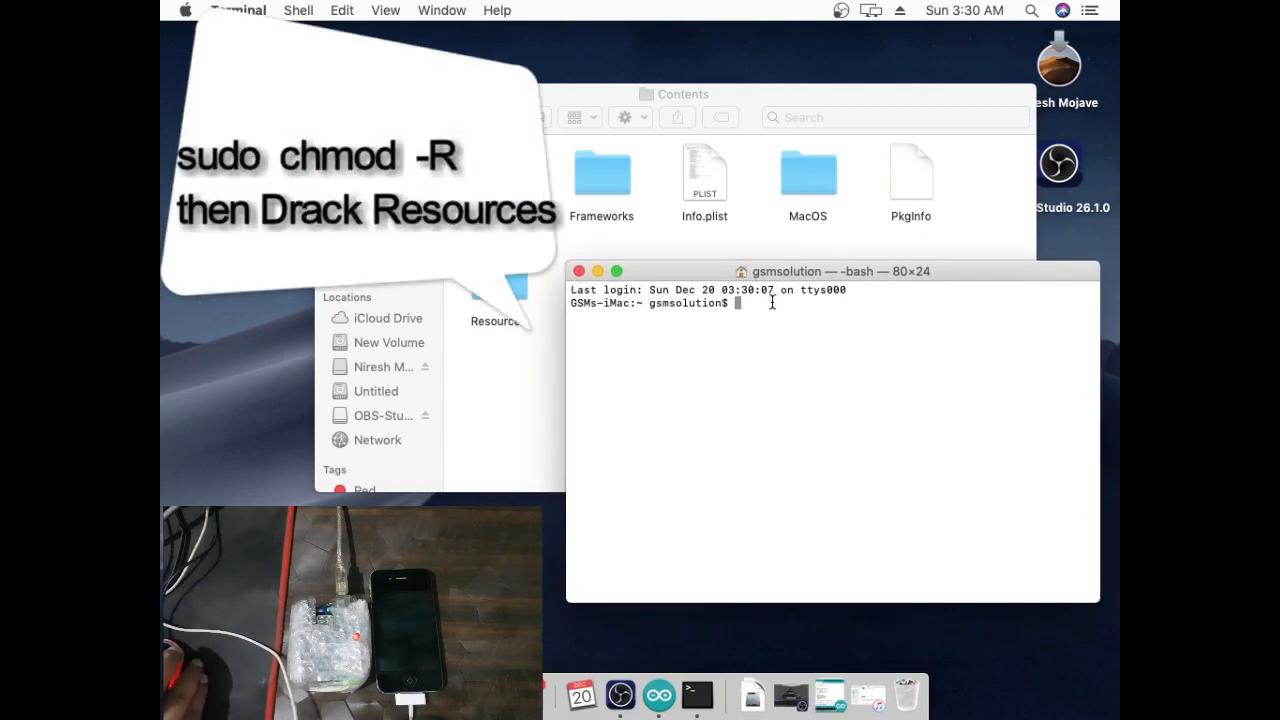
pyautogui.write('sudo chmod')
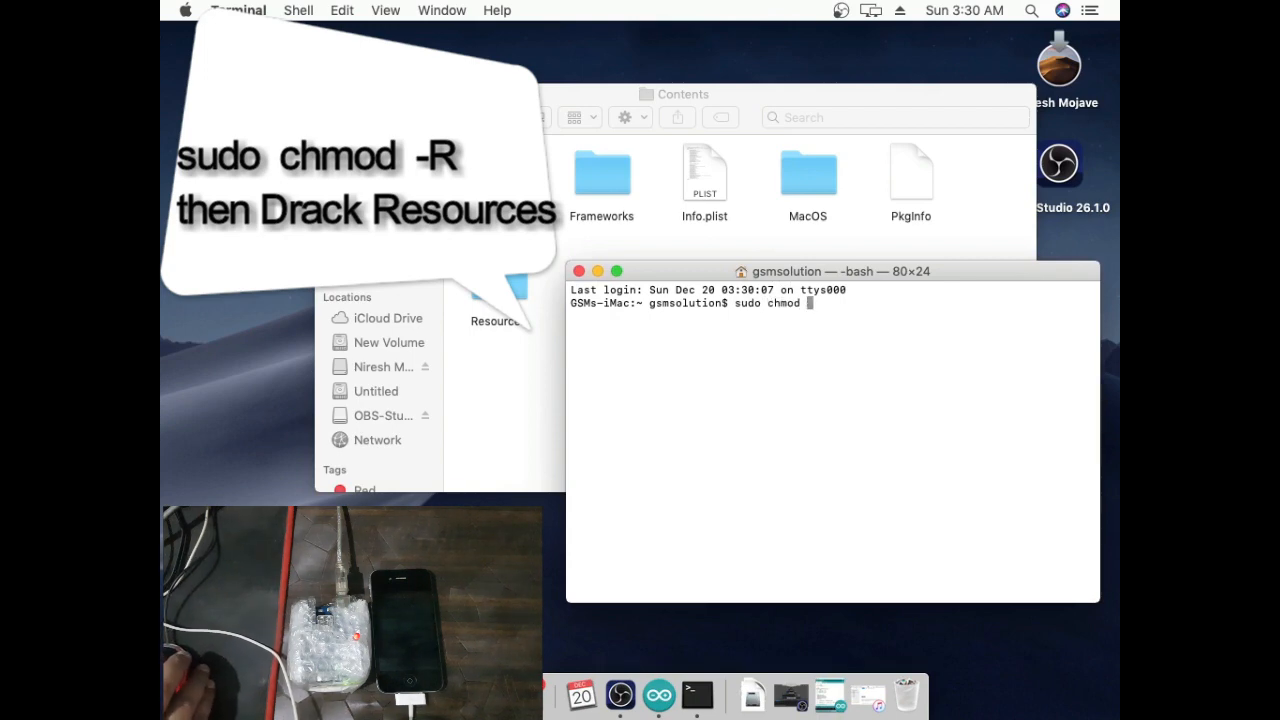
pyautogui.write('-R')
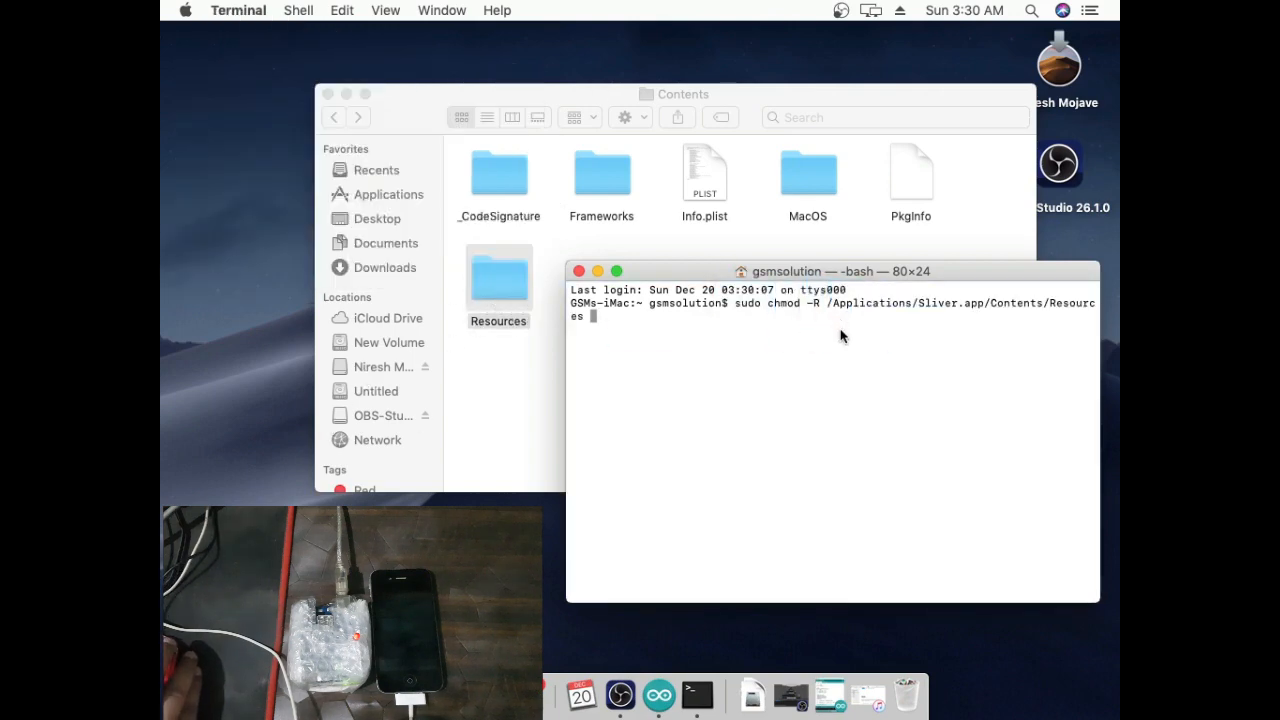
pyautogui.press('enter')
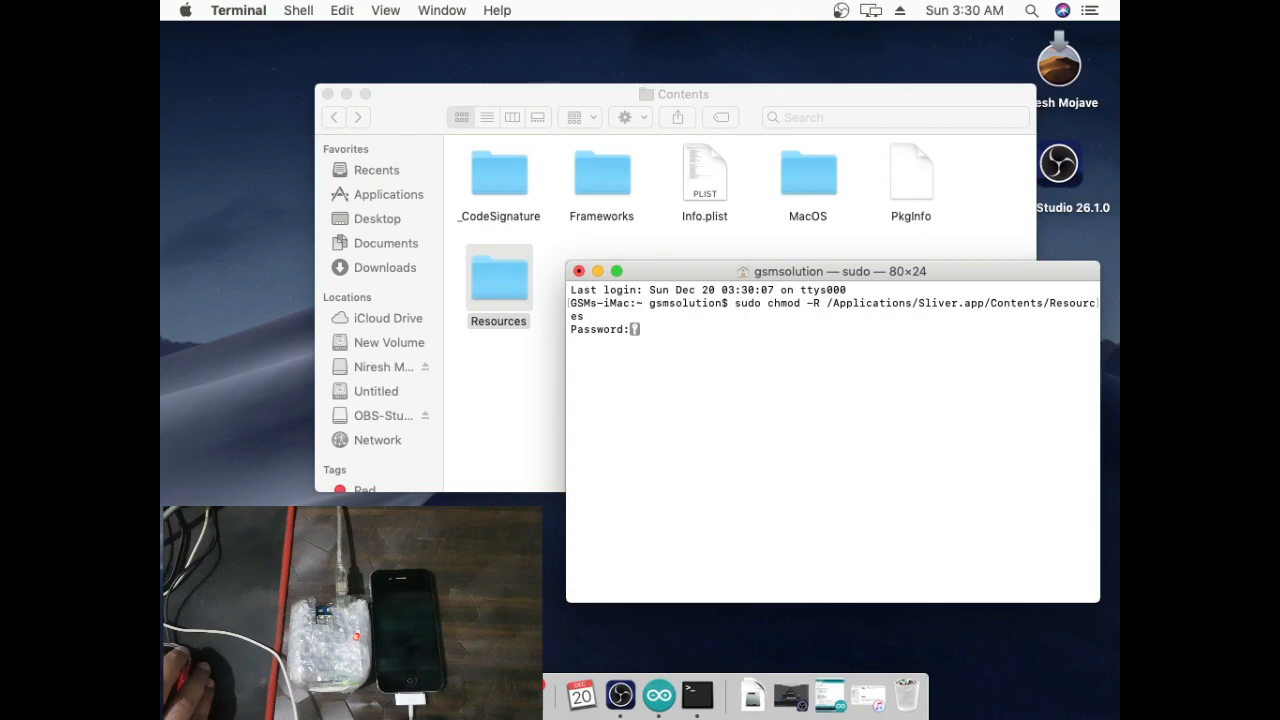
pyautogui.press('enter')
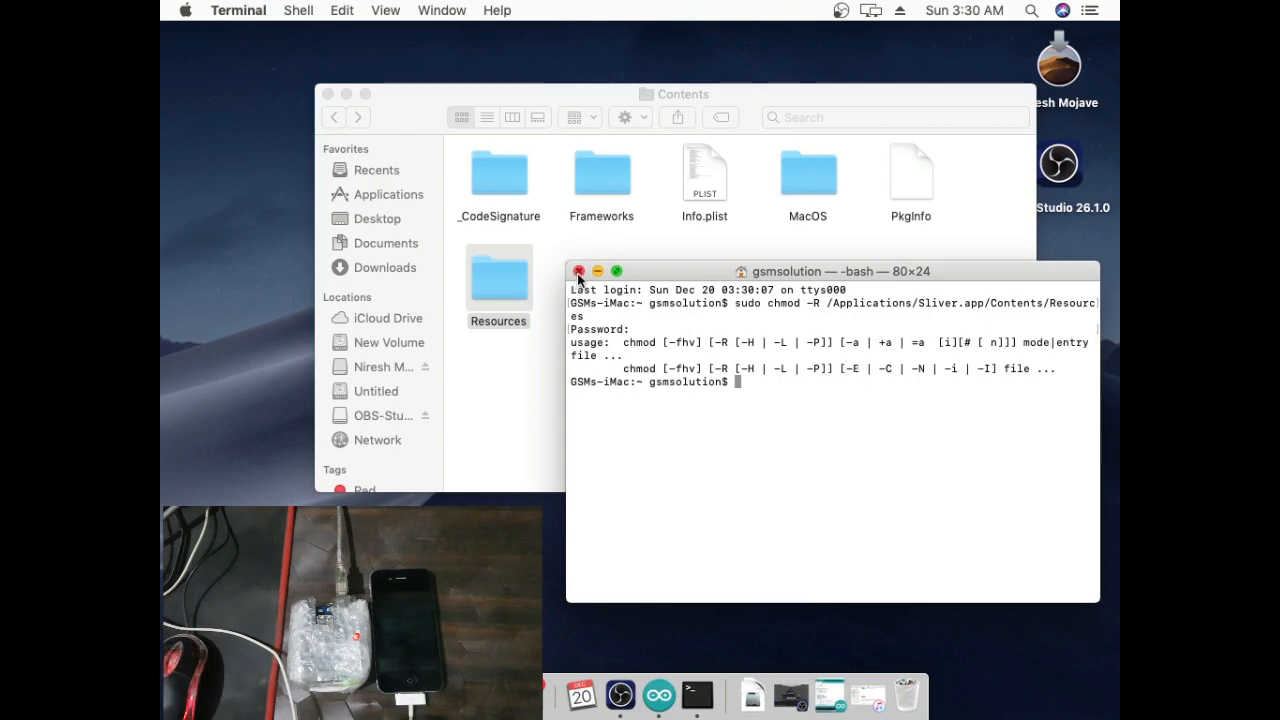
pyautogui.click(578, 272)
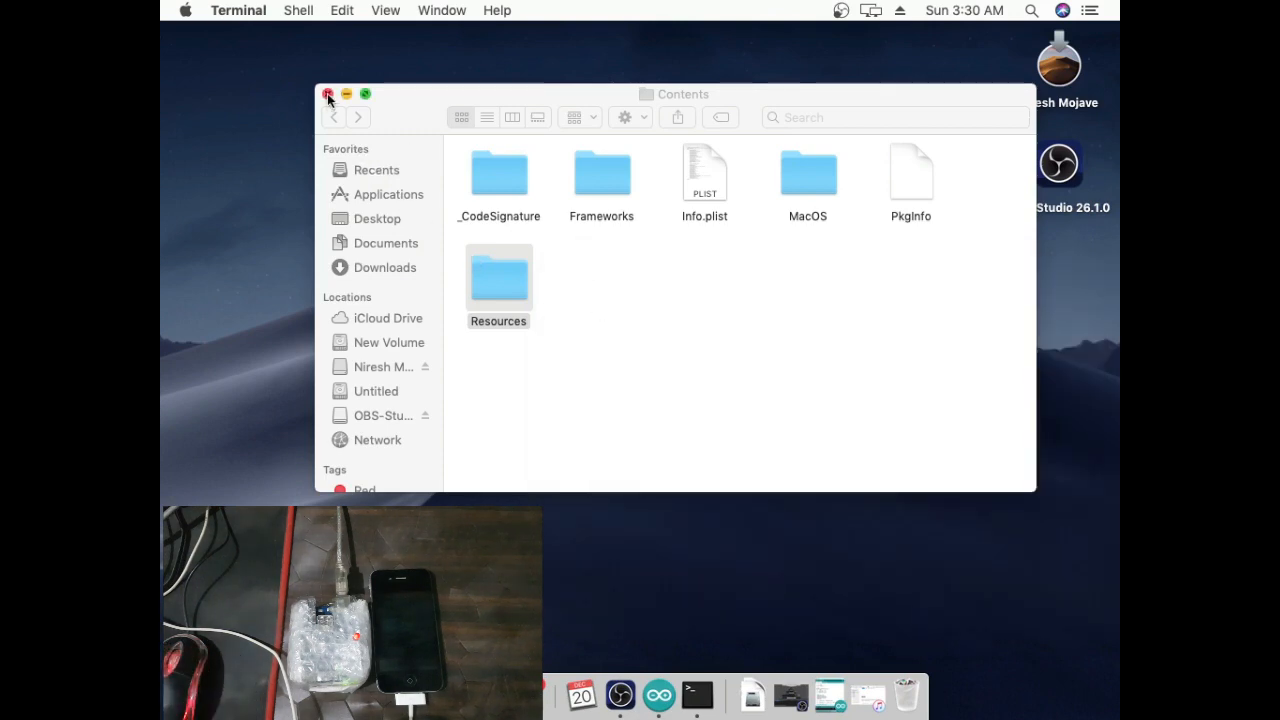
# - Launch Sliver and choose Bypass A5 iDevices, then iPhone 4s
pyautogui.click(326, 94)
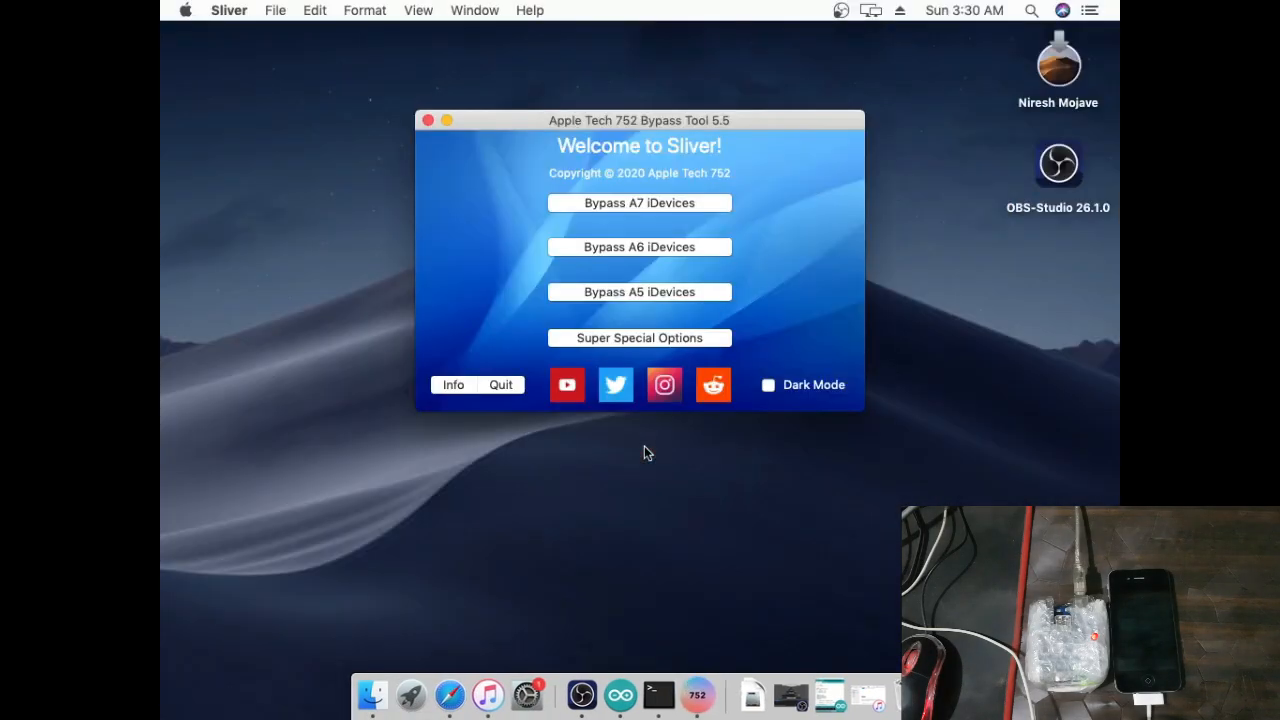
pyautogui.moveTo(552, 298)
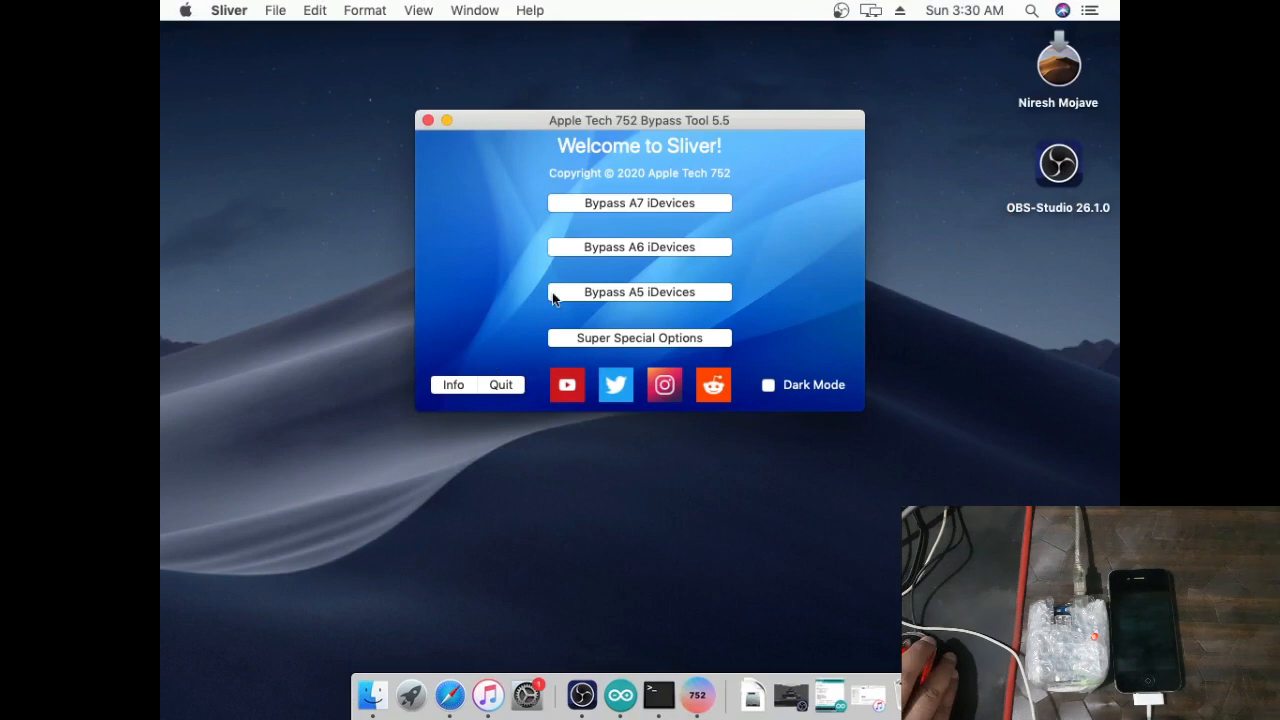
pyautogui.click(640, 292)
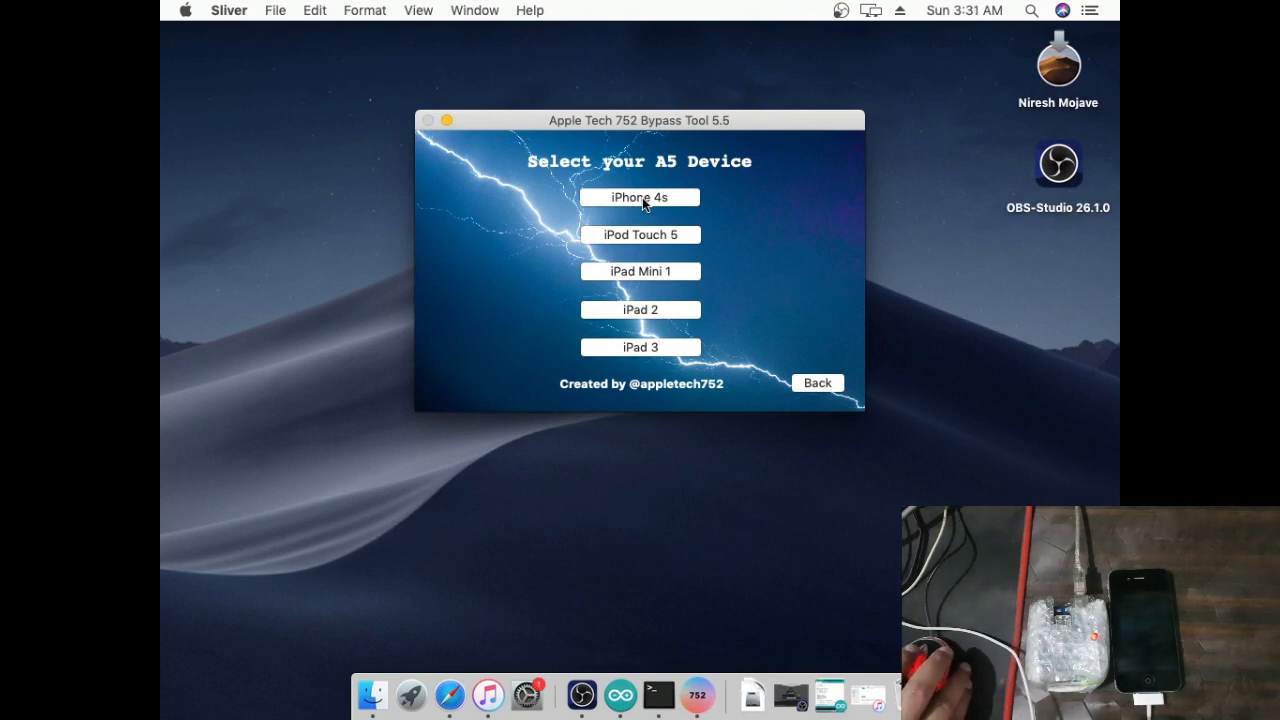
pyautogui.click(640, 198)
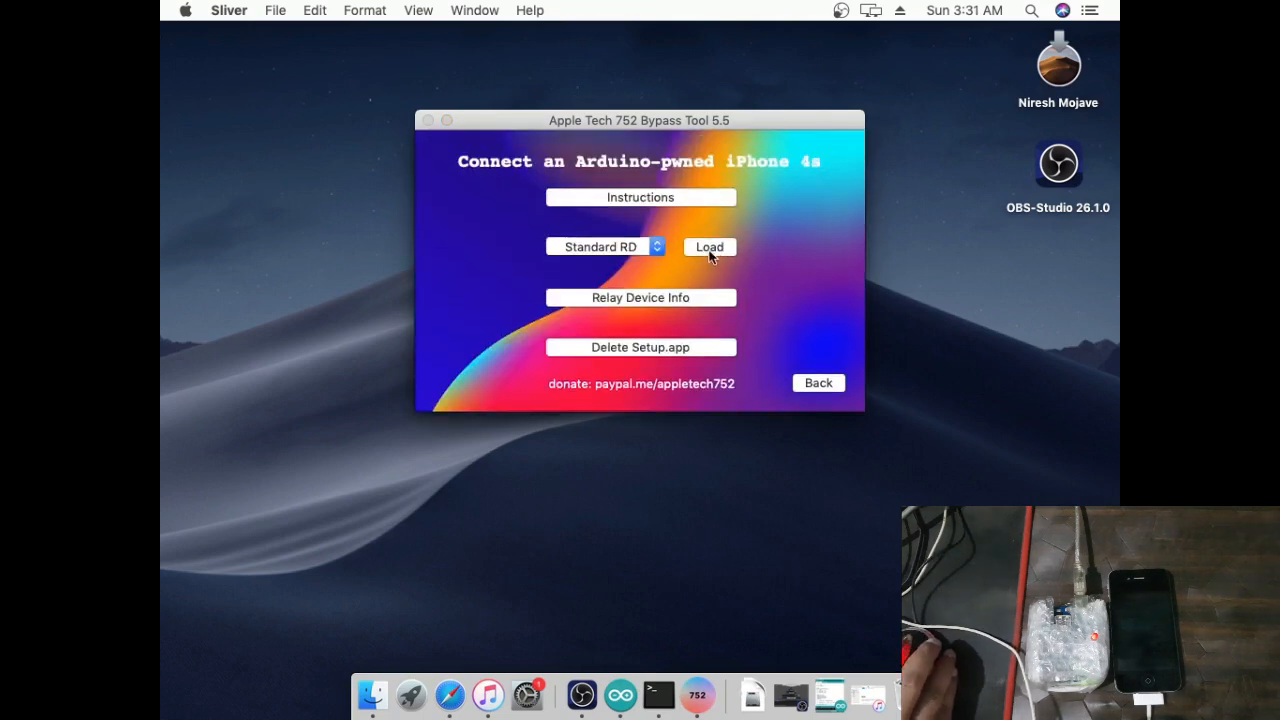
# - Load the Standard RD, choose Not Now on the update alert, and OK the Ramdisk Sent notice
pyautogui.click(708, 248)
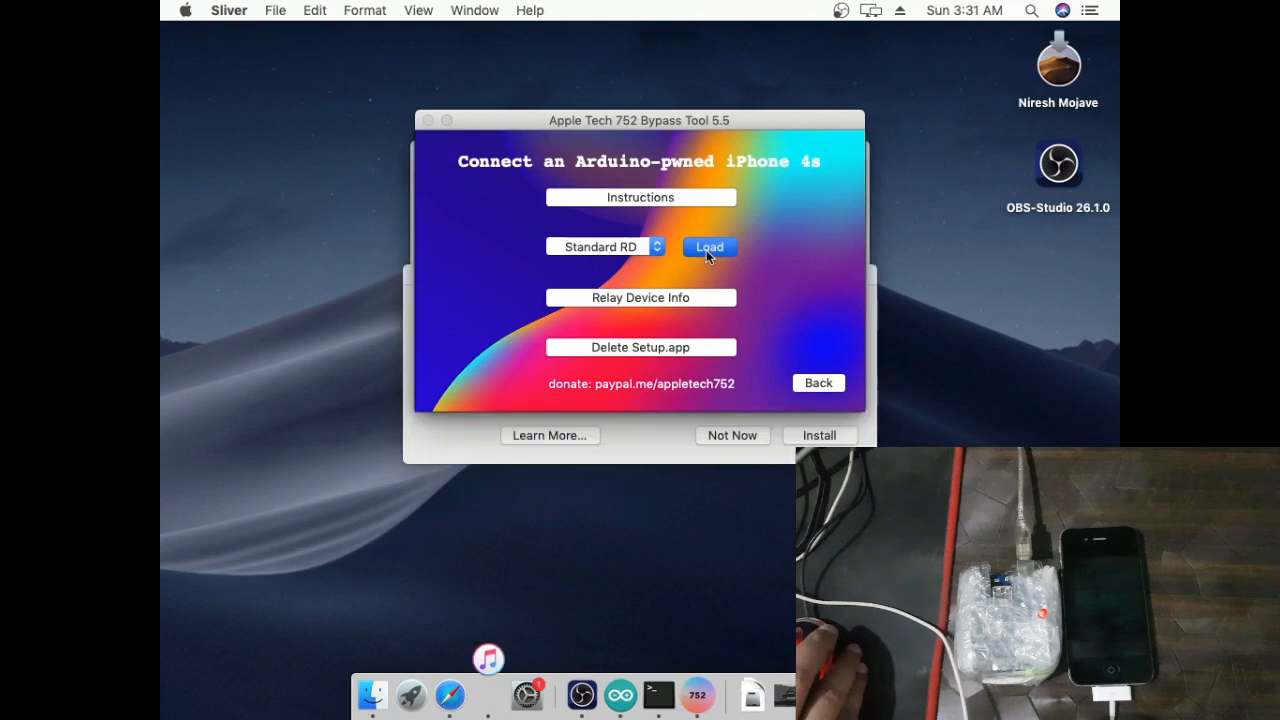
pyautogui.click(708, 248)
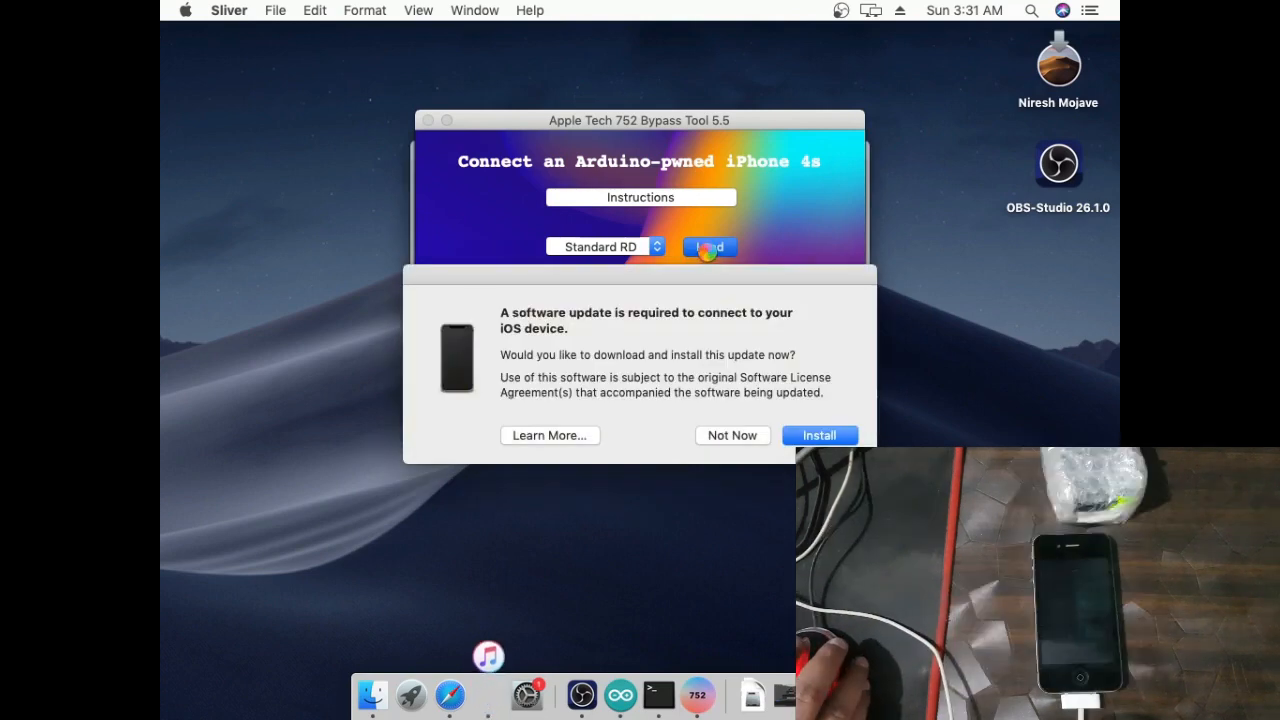
pyautogui.click(732, 436)
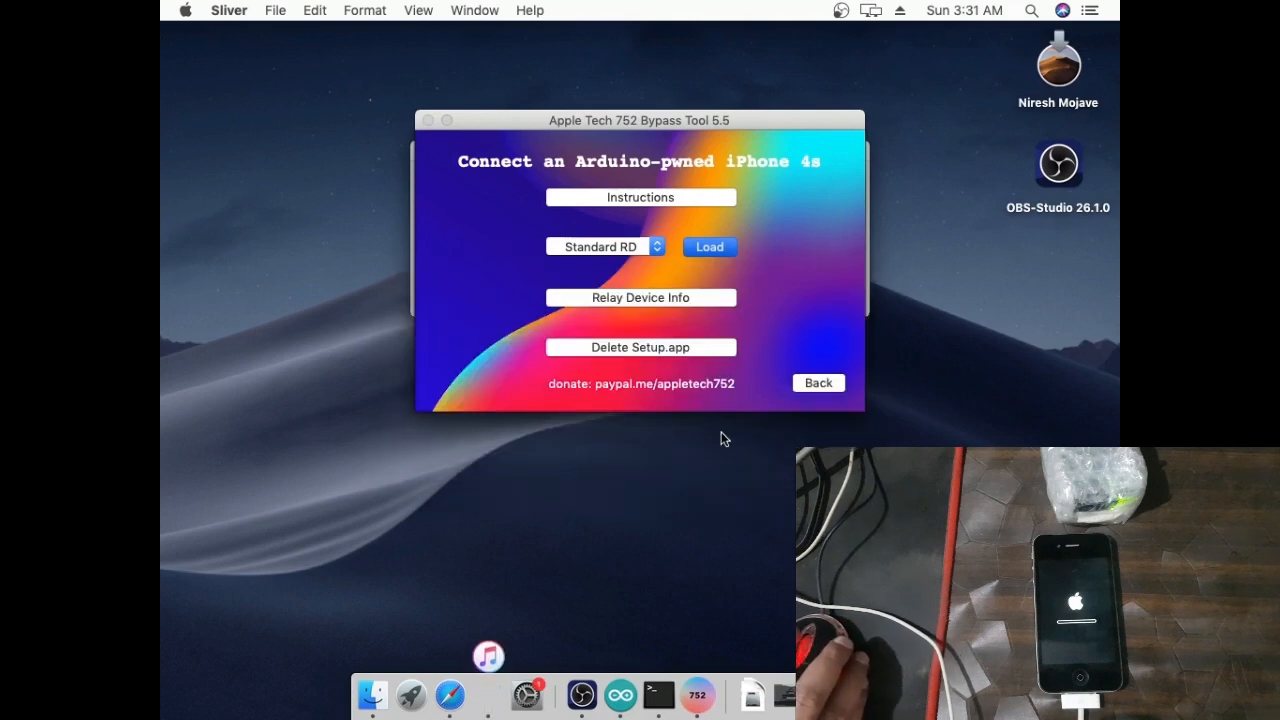
pyautogui.click(708, 246)
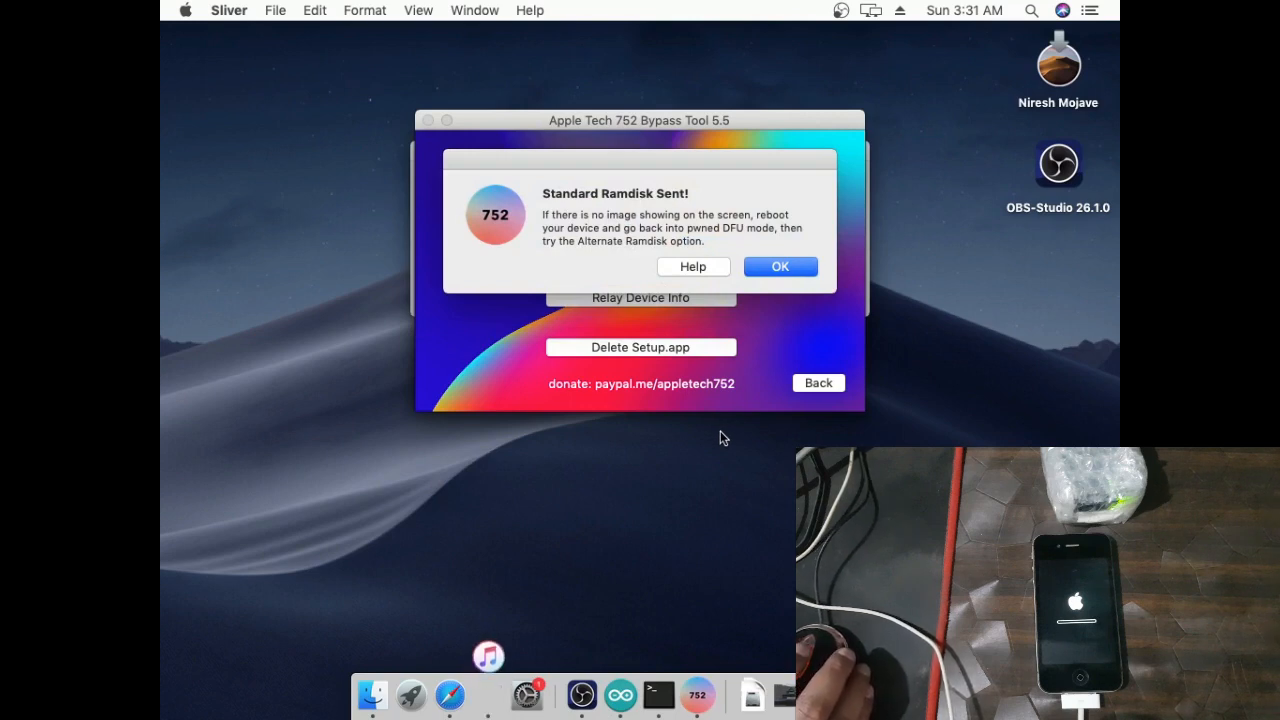
pyautogui.click(780, 266)
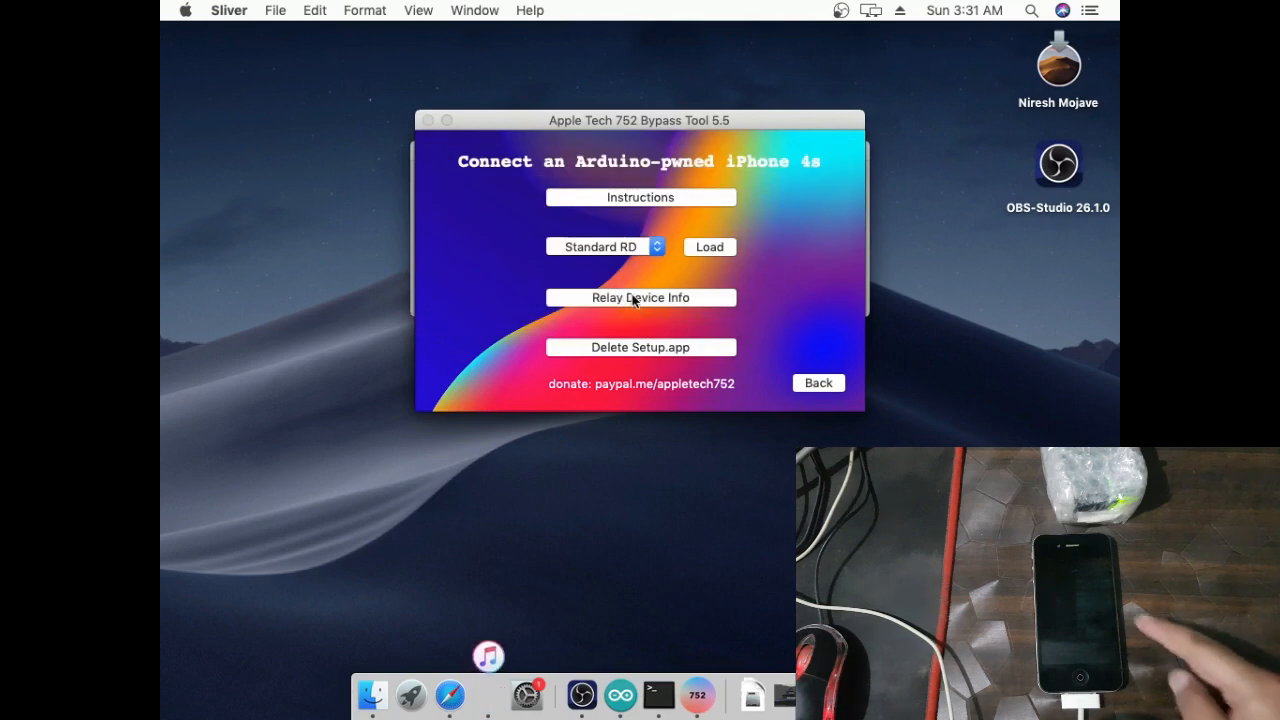
# - Relay Device Info, Delete Setup.app through iCloud Bypass DONE, and cancel the iTunes update alert
pyautogui.click(640, 296)
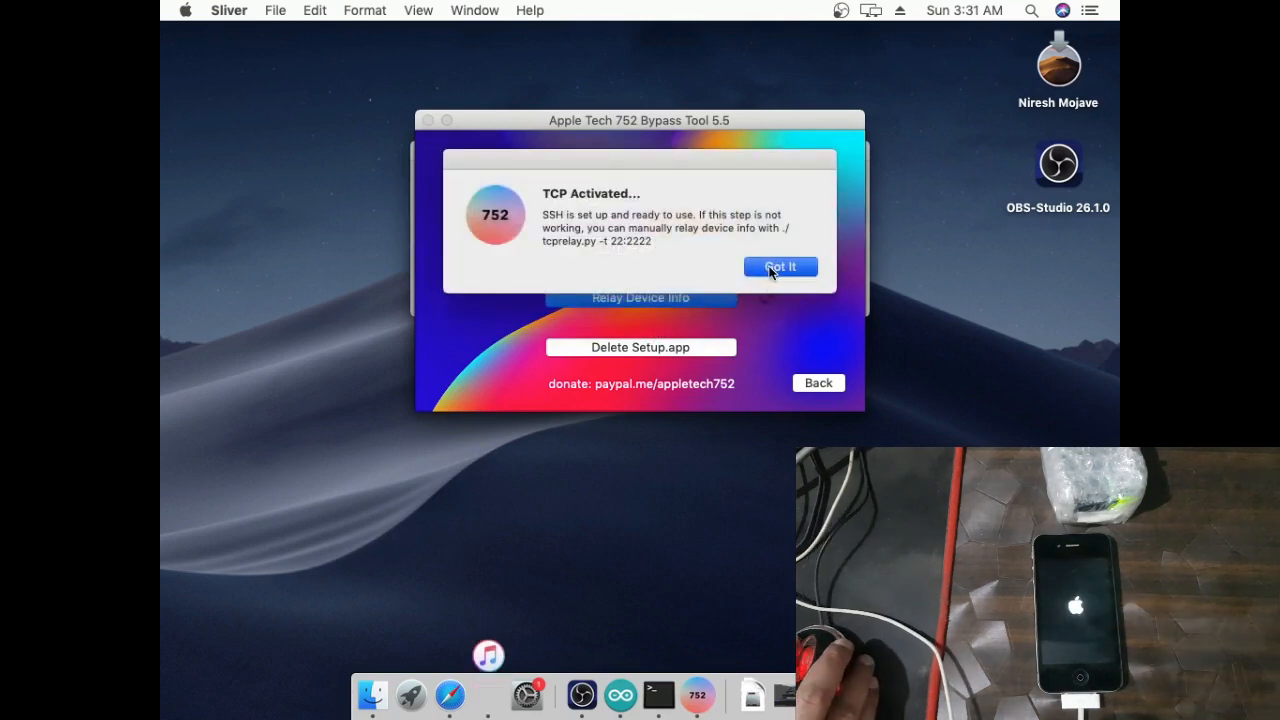
pyautogui.click(780, 266)
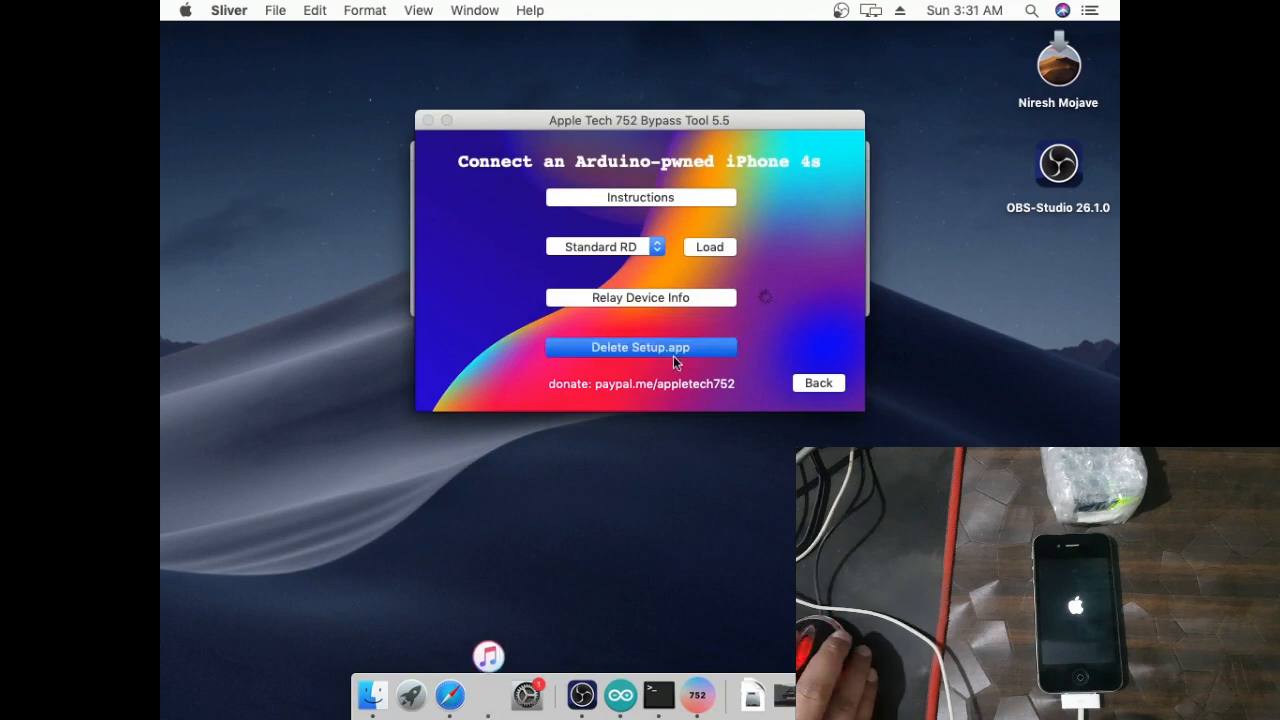
pyautogui.click(640, 348)
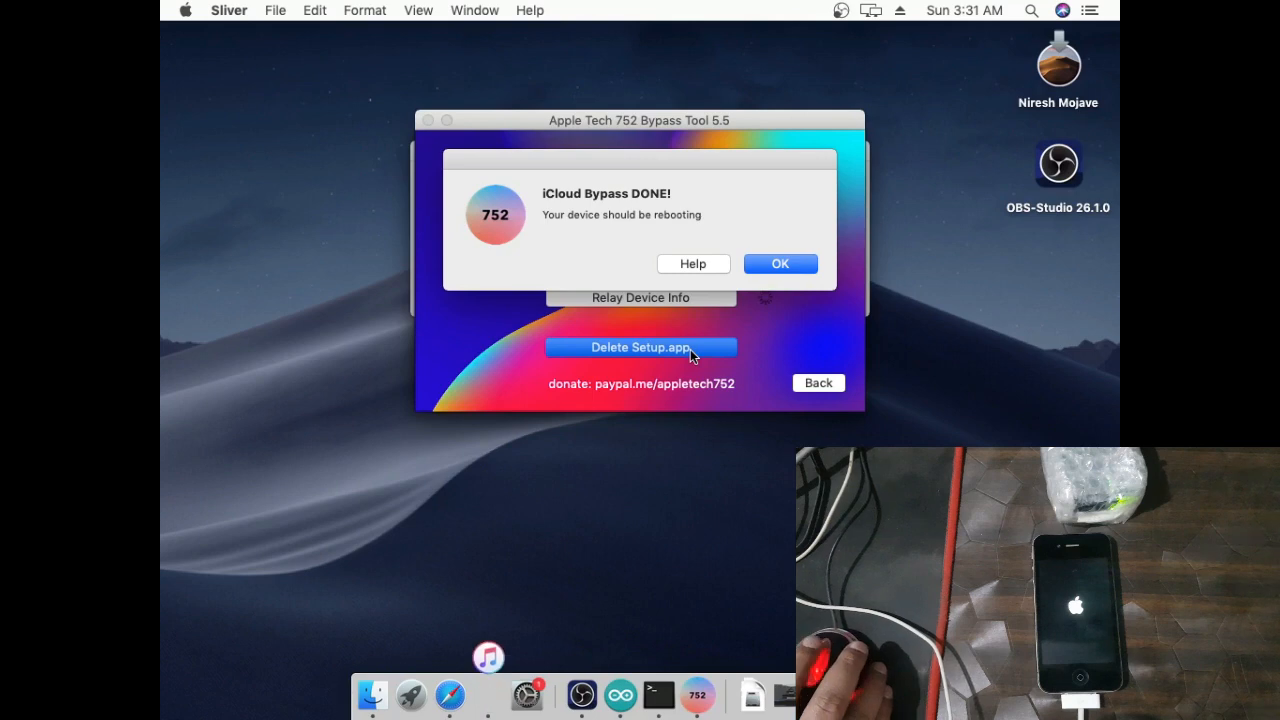
pyautogui.click(780, 264)
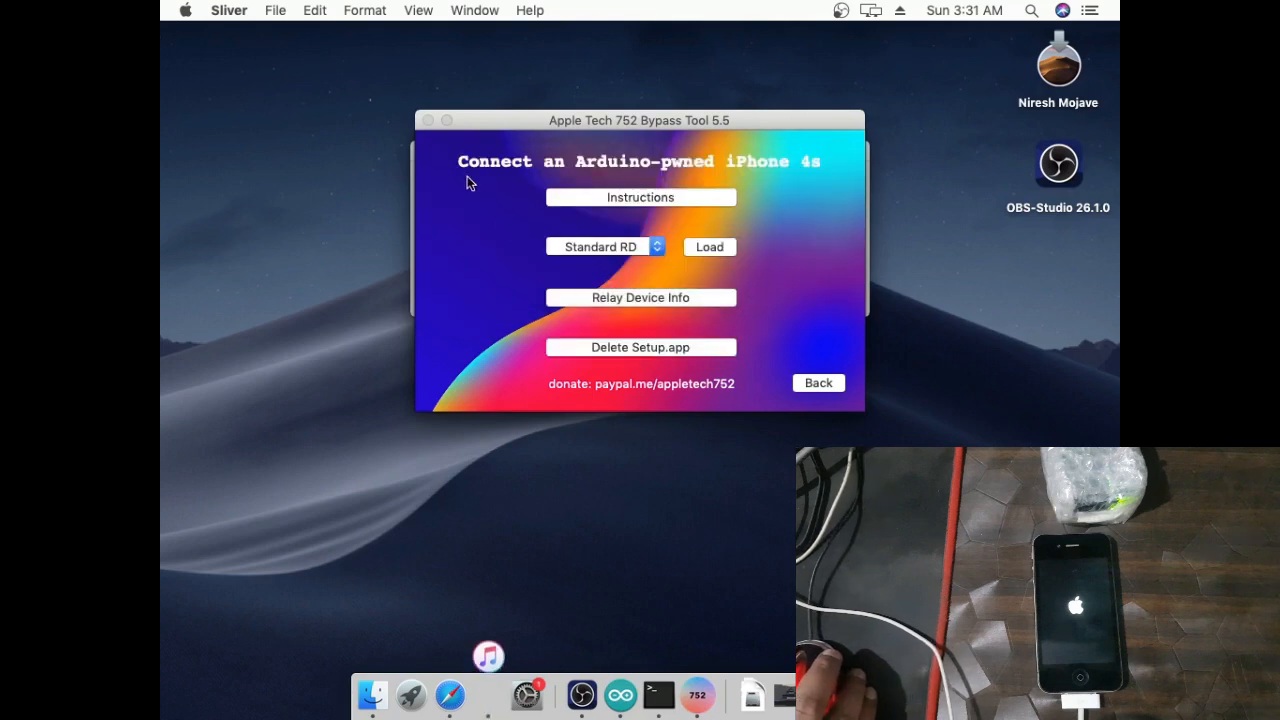
pyautogui.click(818, 384)
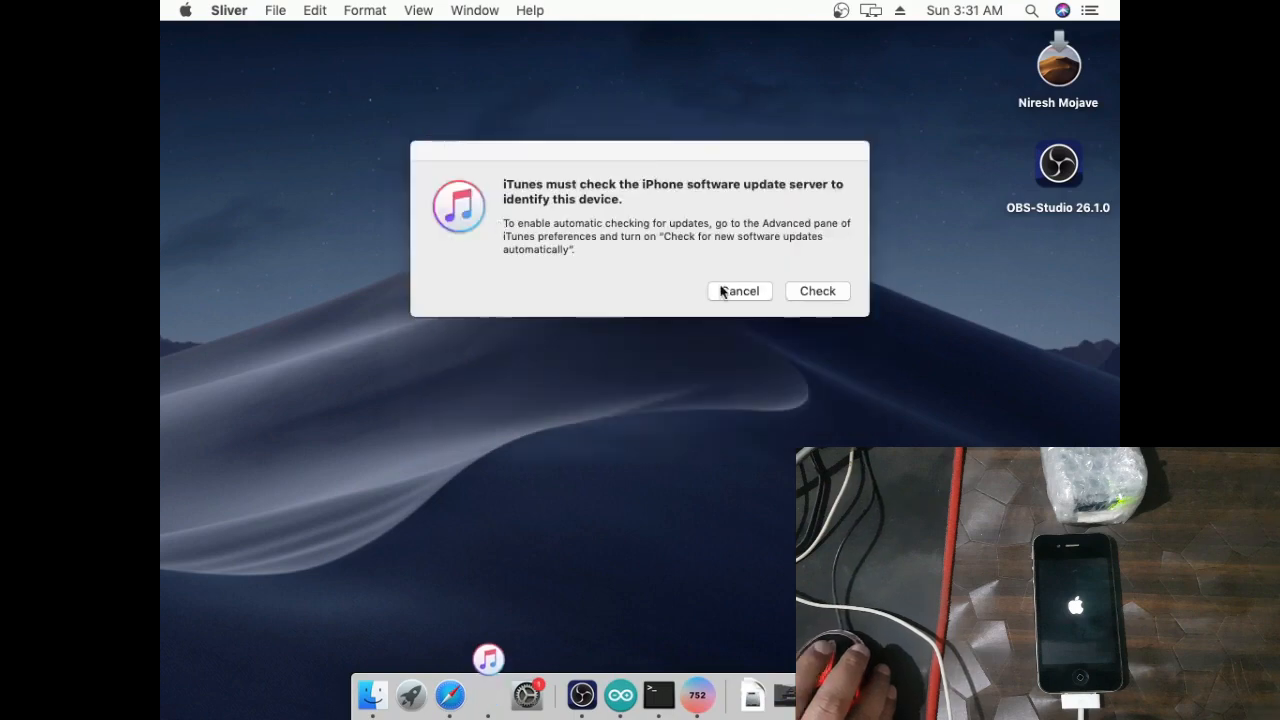
pyautogui.click(740, 292)
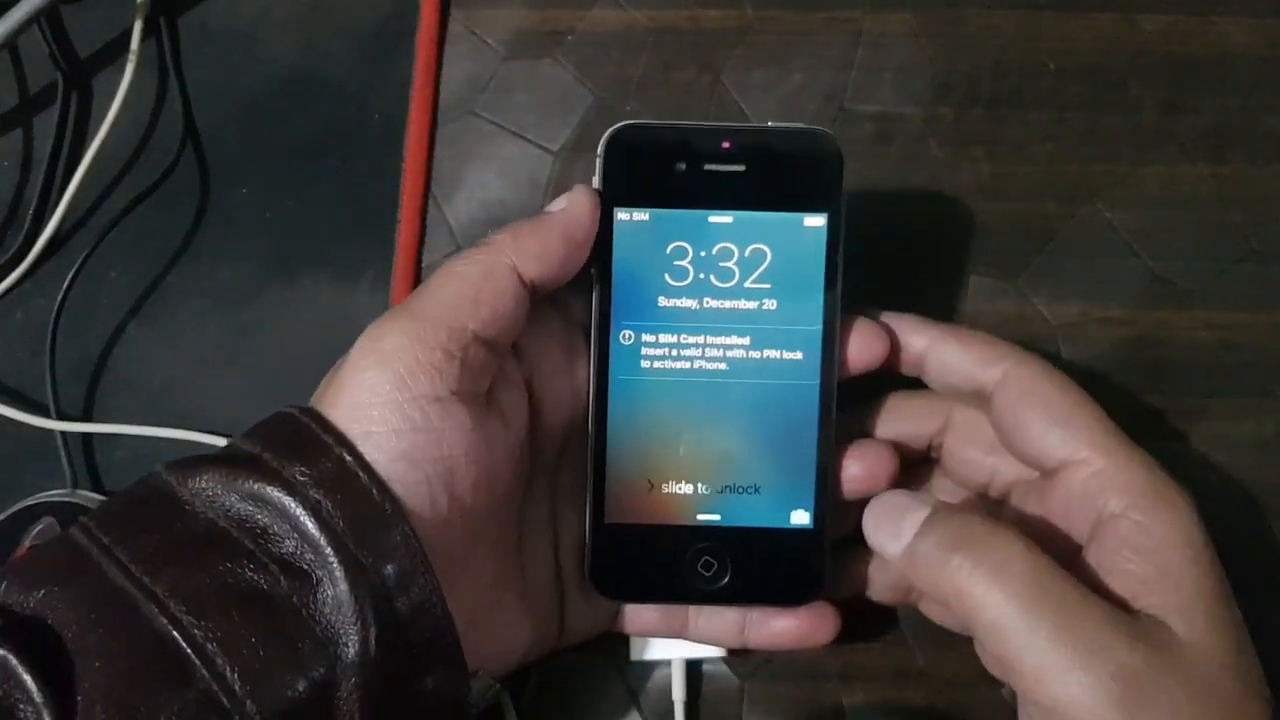
pyautogui.moveTo(650, 488); pyautogui.dragTo(790, 488)
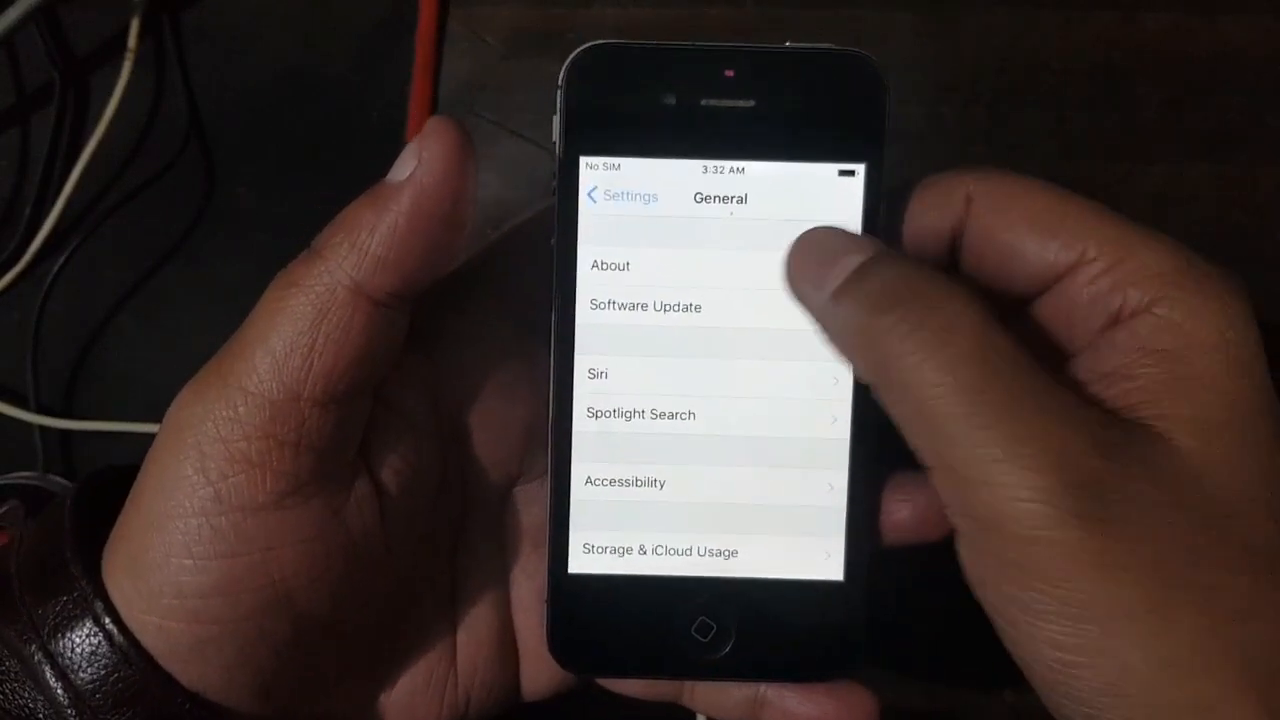
pyautogui.click(610, 264)
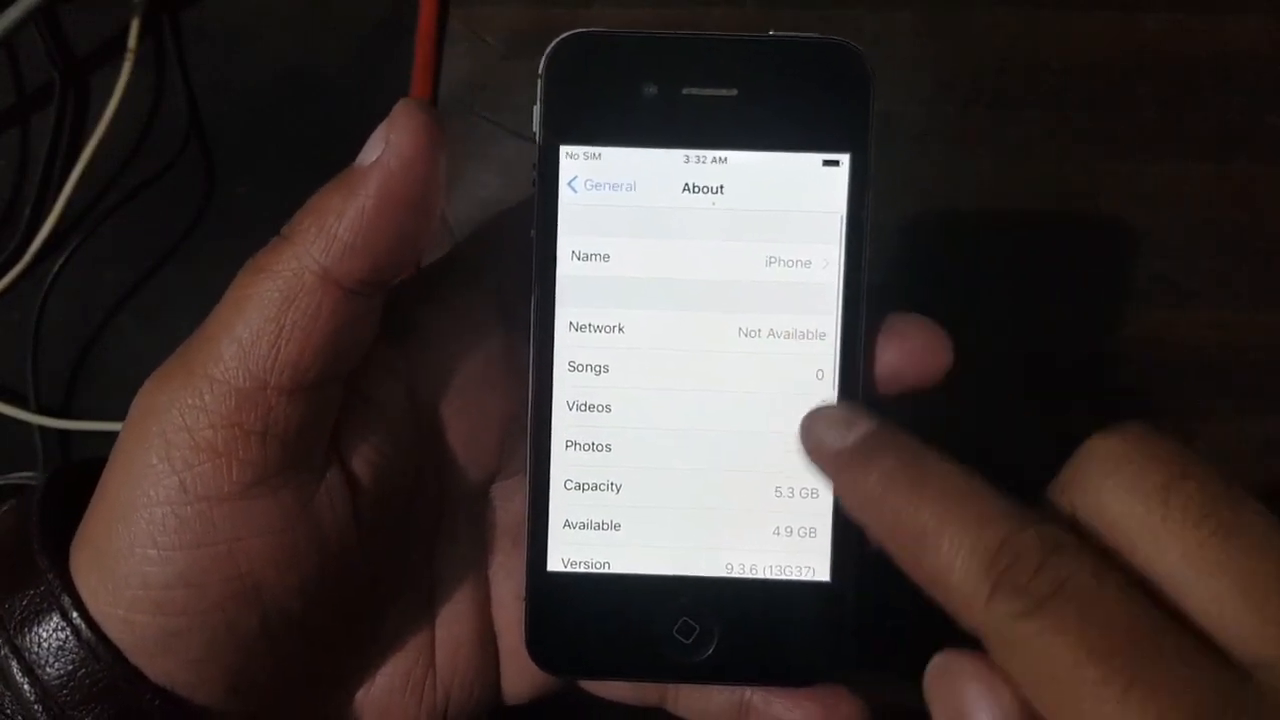